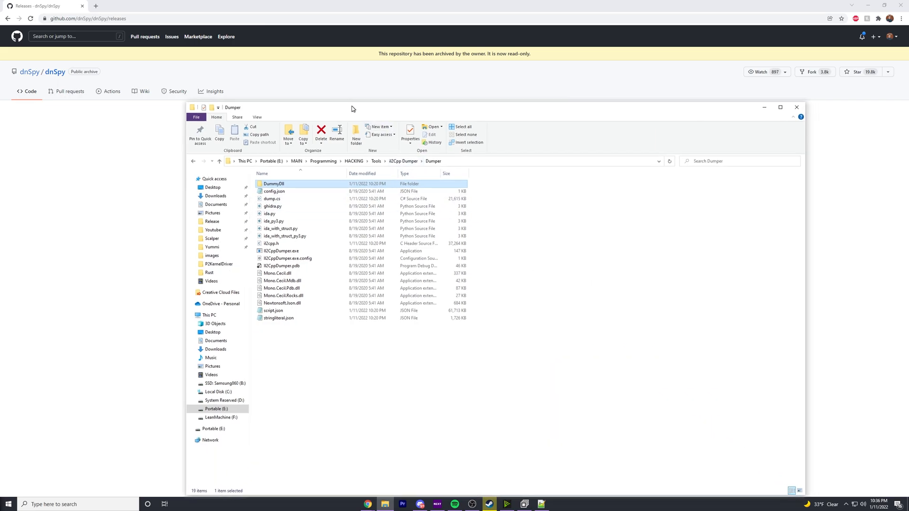
Open the DummyDll folder and select Assembly-CSharp.dll, moving the Explorer window aside.
{"action": "left_click_drag", "start_coordinate": [351, 108], "coordinate": [268, 82]}
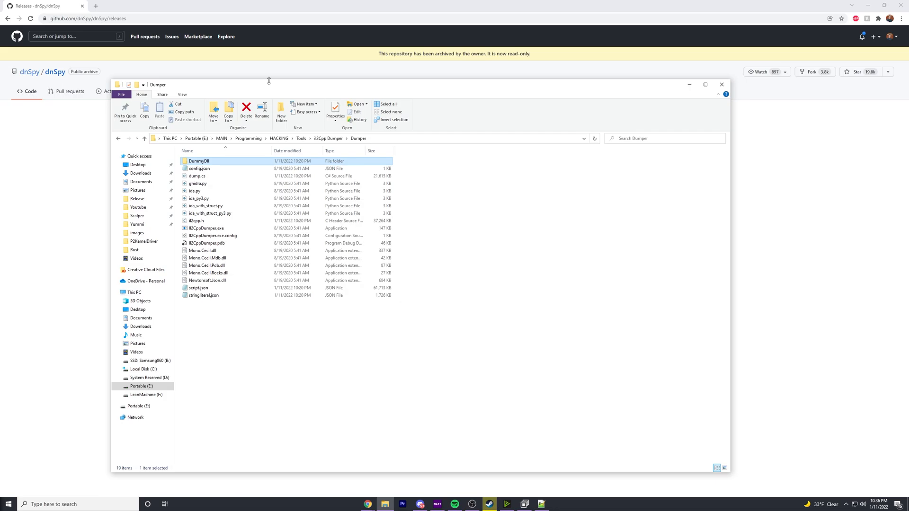
{"action": "mouse_move", "coordinate": [259, 93]}
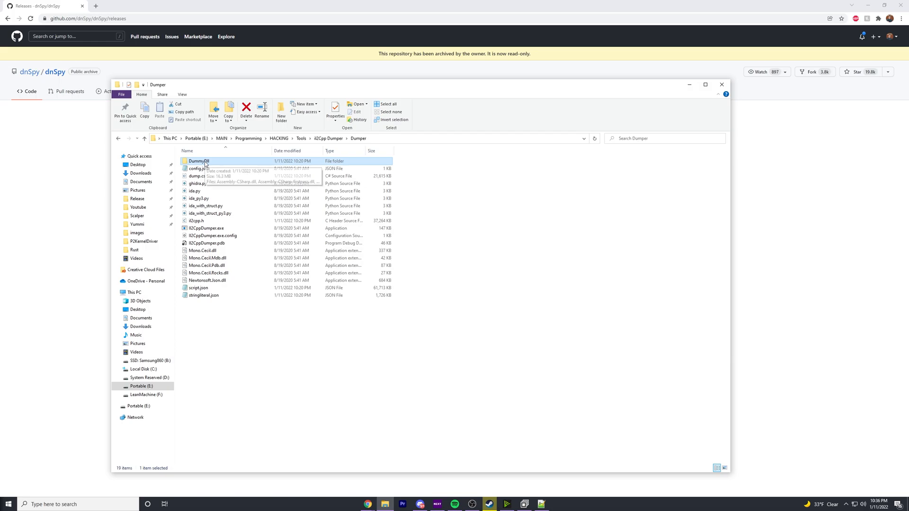
{"action": "double_click", "coordinate": [197, 161]}
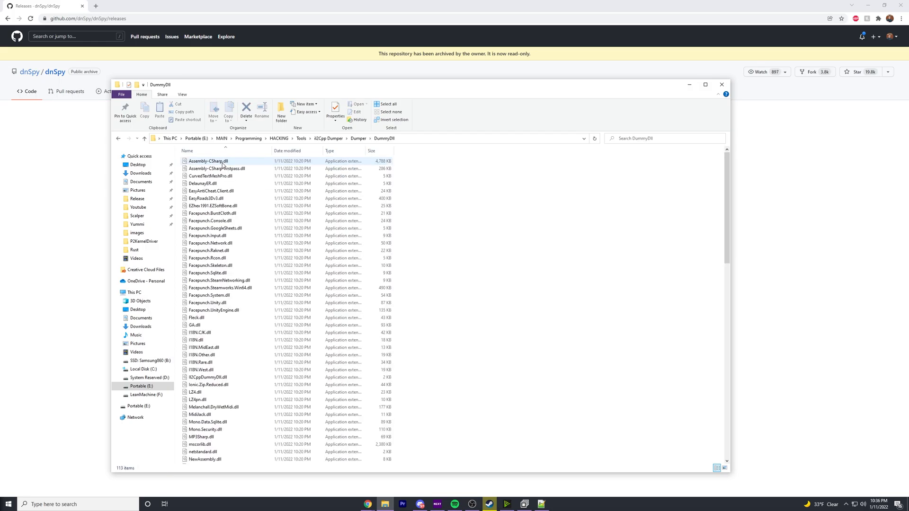
{"action": "left_click", "coordinate": [209, 161]}
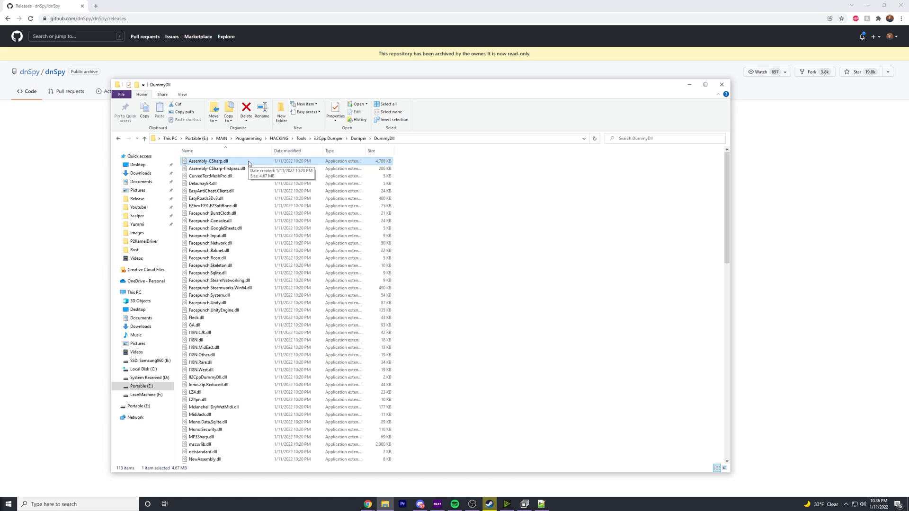
{"action": "mouse_move", "coordinate": [548, 106]}
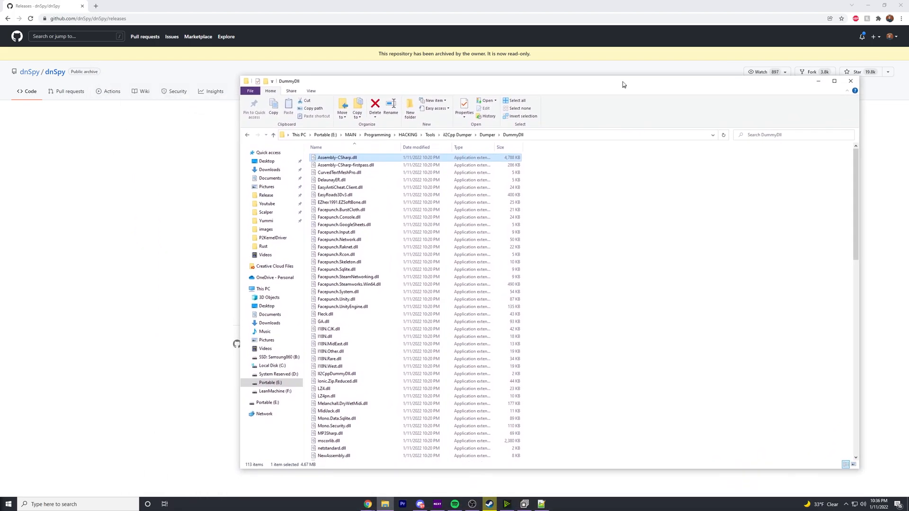
{"action": "left_click_drag", "start_coordinate": [623, 81], "coordinate": [648, 74]}
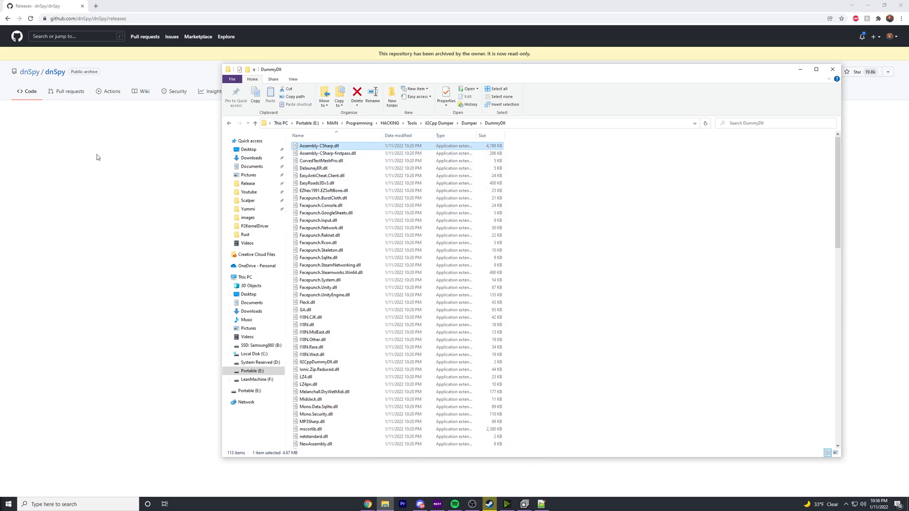
{"action": "mouse_move", "coordinate": [107, 163]}
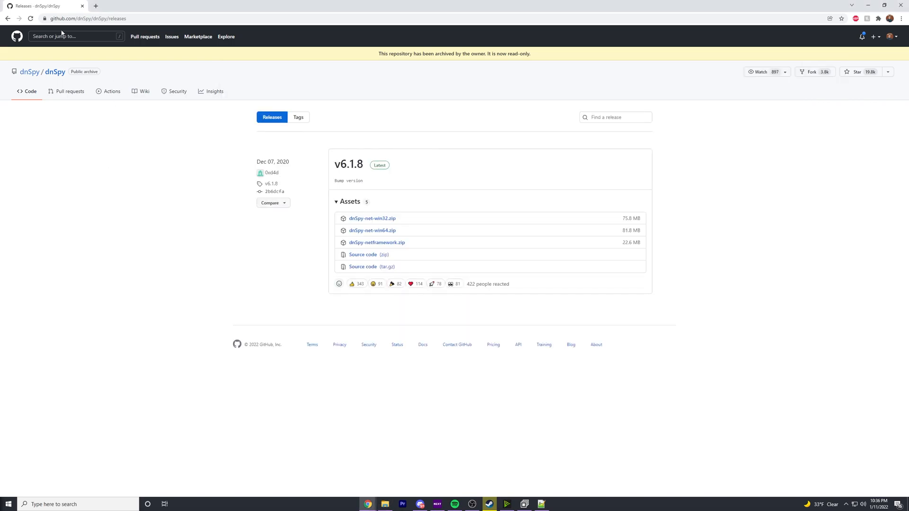
Start a new browser tab and enter 'virustotal' in the address bar.
{"action": "left_click", "coordinate": [87, 18]}
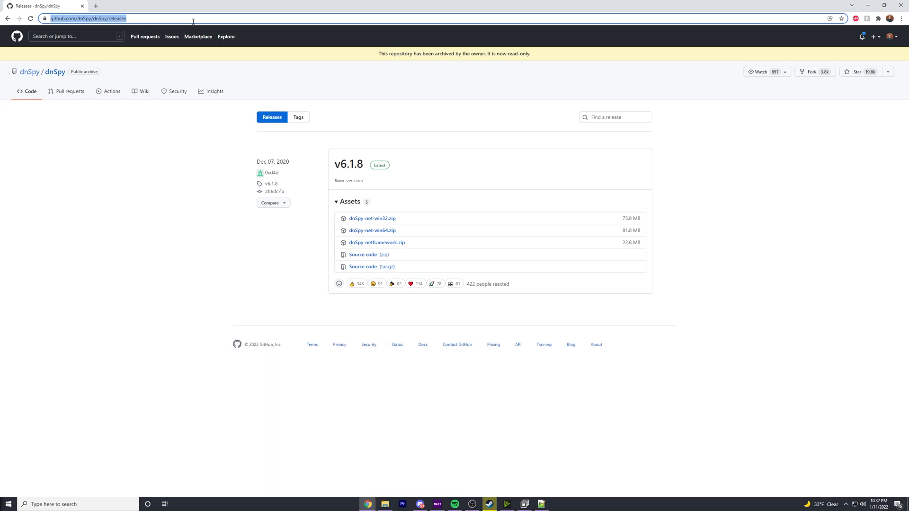
{"action": "mouse_move", "coordinate": [218, 216]}
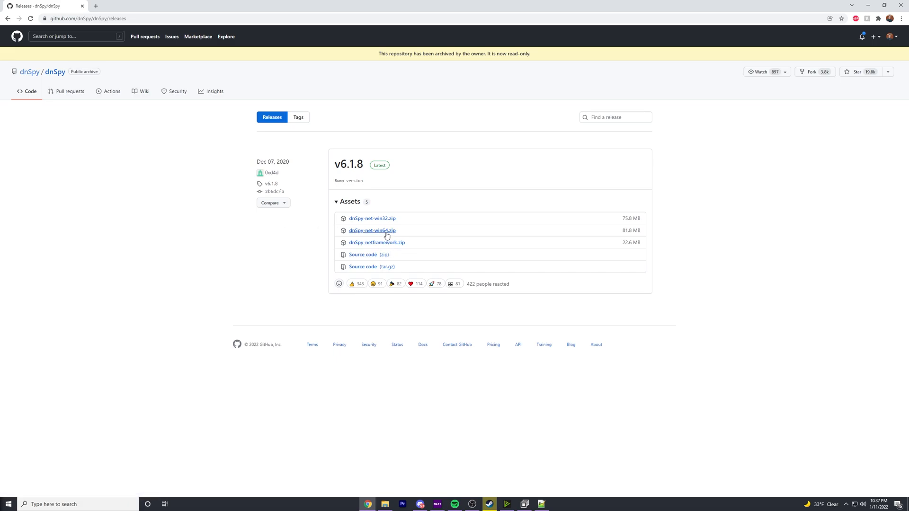
{"action": "mouse_move", "coordinate": [281, 278]}
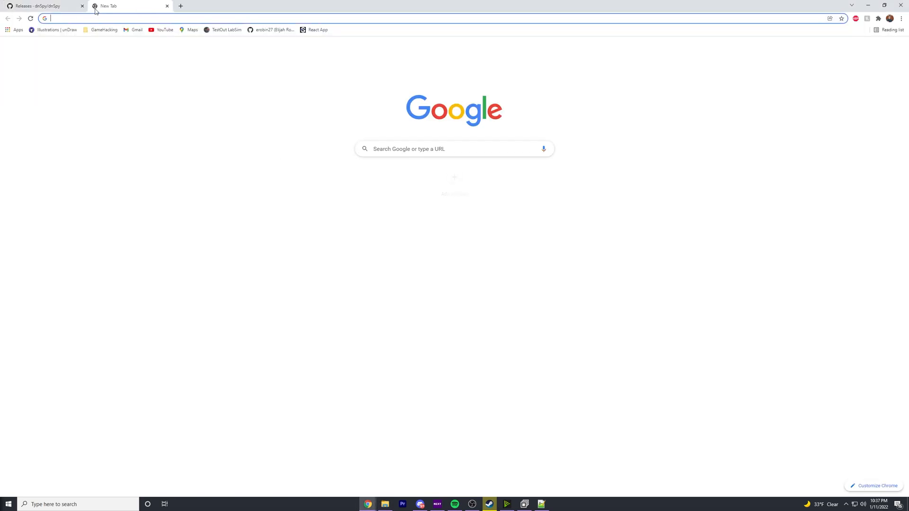
{"action": "type", "text": "virustotal.com/gui/home/upload"}
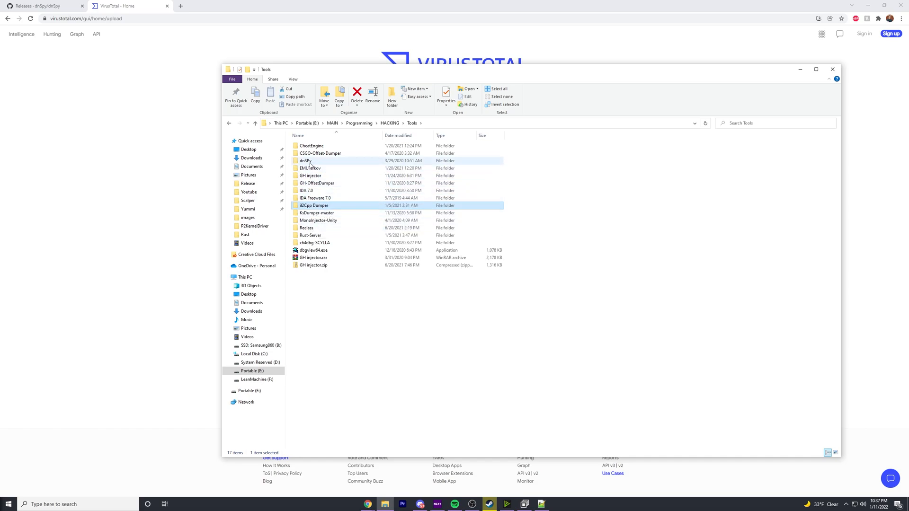
Launch dnSpy.exe from the dnSpy folder under Tools.
{"action": "double_click", "coordinate": [307, 161]}
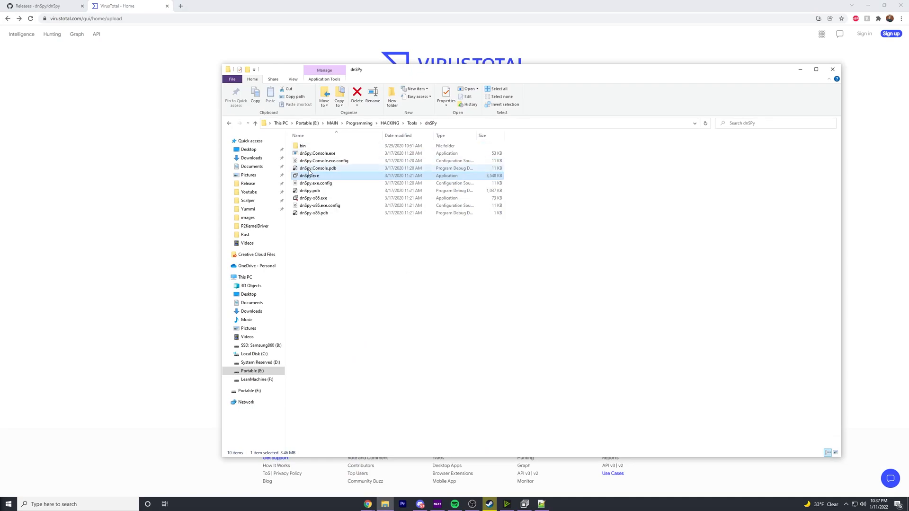
{"action": "double_click", "coordinate": [311, 175]}
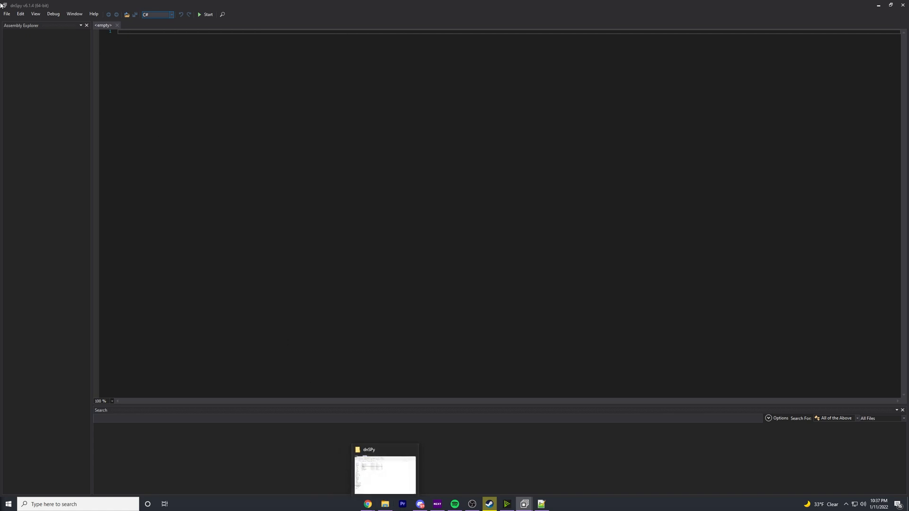
Load Assembly-CSharp.dll from the DummyDll folder via File > Open.
{"action": "left_click", "coordinate": [6, 13]}
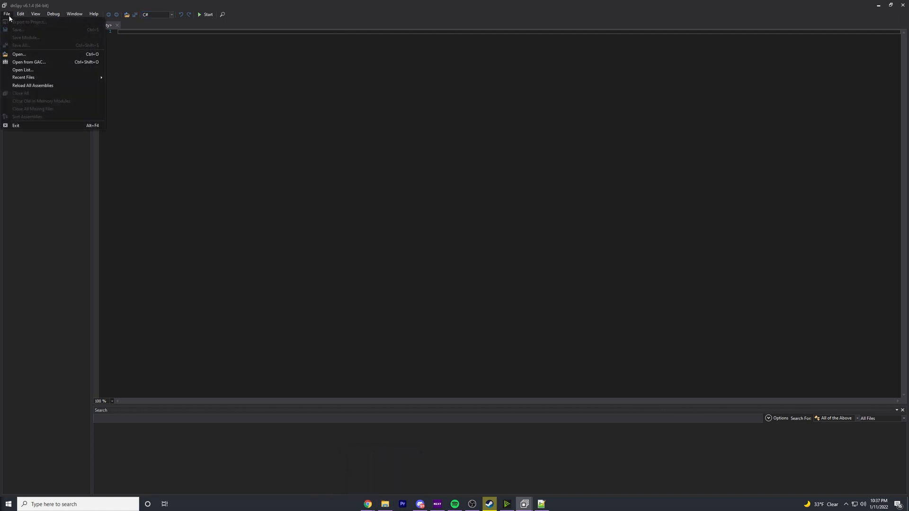
{"action": "left_click", "coordinate": [19, 54]}
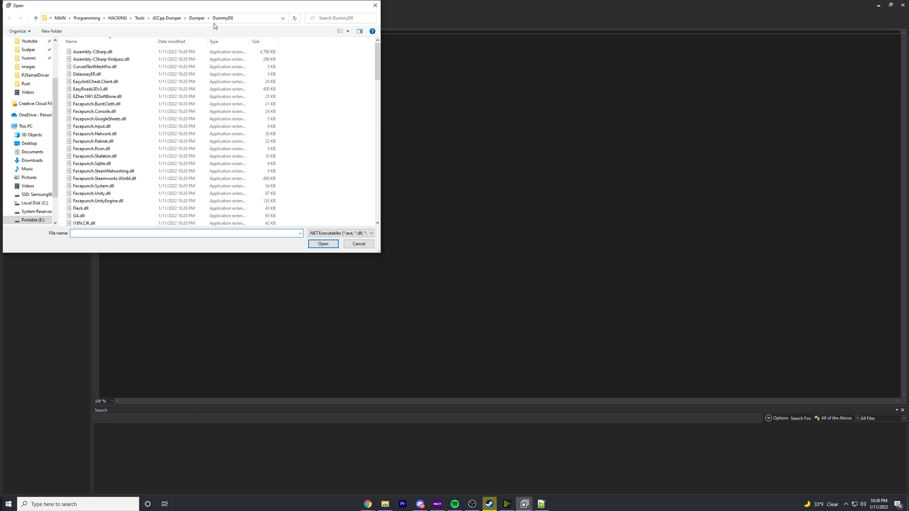
{"action": "left_click", "coordinate": [92, 51]}
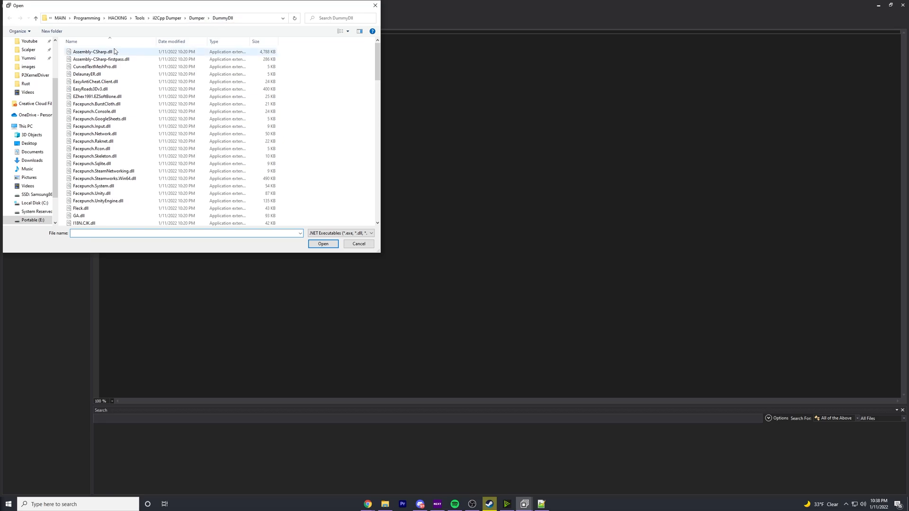
{"action": "left_click", "coordinate": [92, 51]}
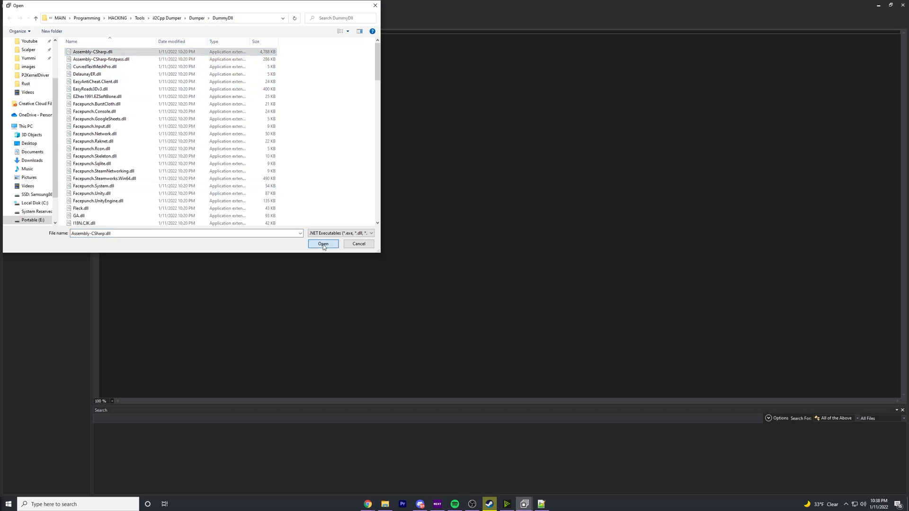
{"action": "left_click", "coordinate": [323, 243]}
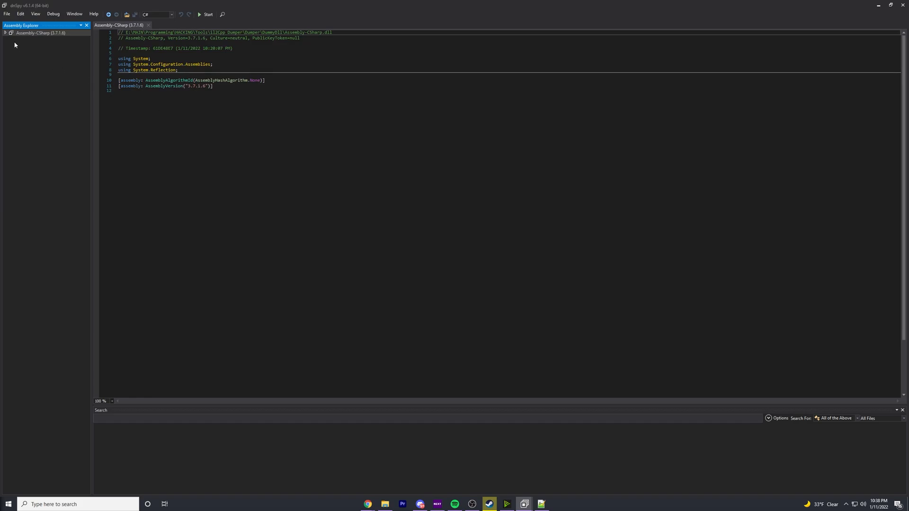
Expand Assembly-CSharp, its dll module and the global '-' namespace in the Assembly Explorer.
{"action": "left_click", "coordinate": [6, 32]}
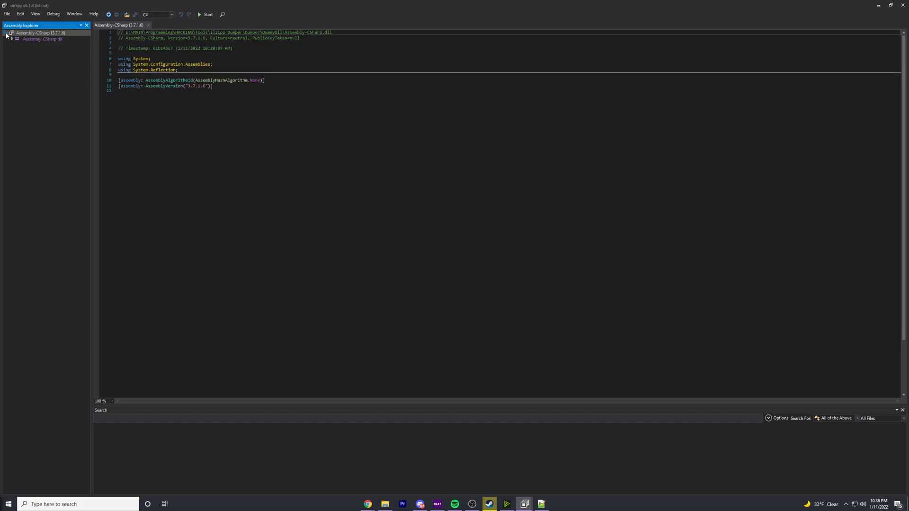
{"action": "left_click", "coordinate": [13, 39]}
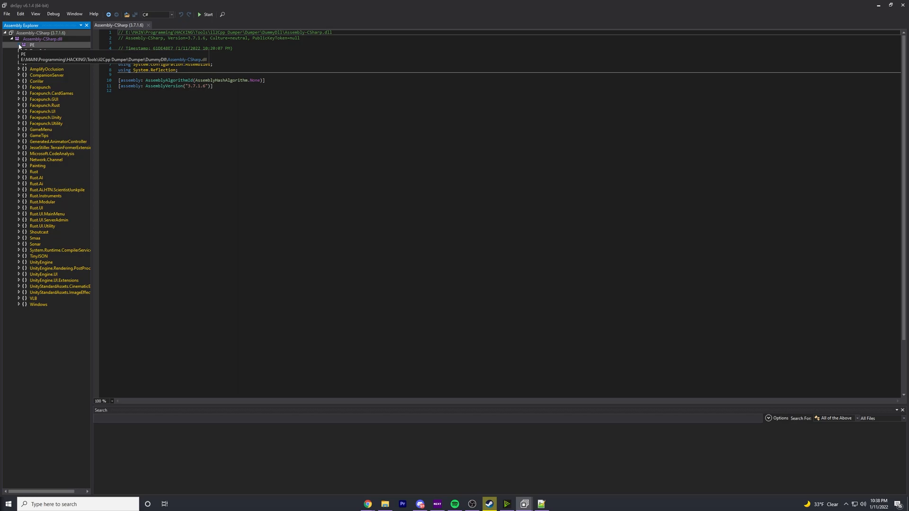
{"action": "left_click", "coordinate": [19, 44]}
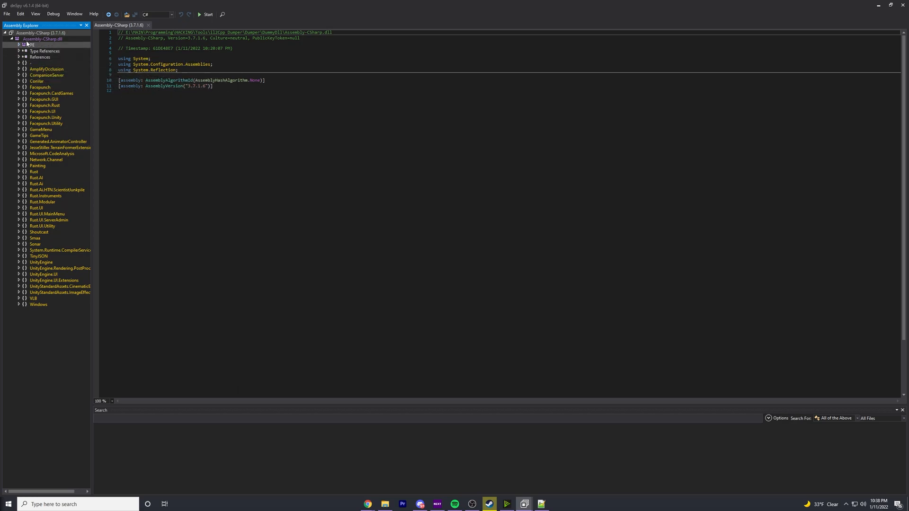
{"action": "left_click", "coordinate": [14, 39]}
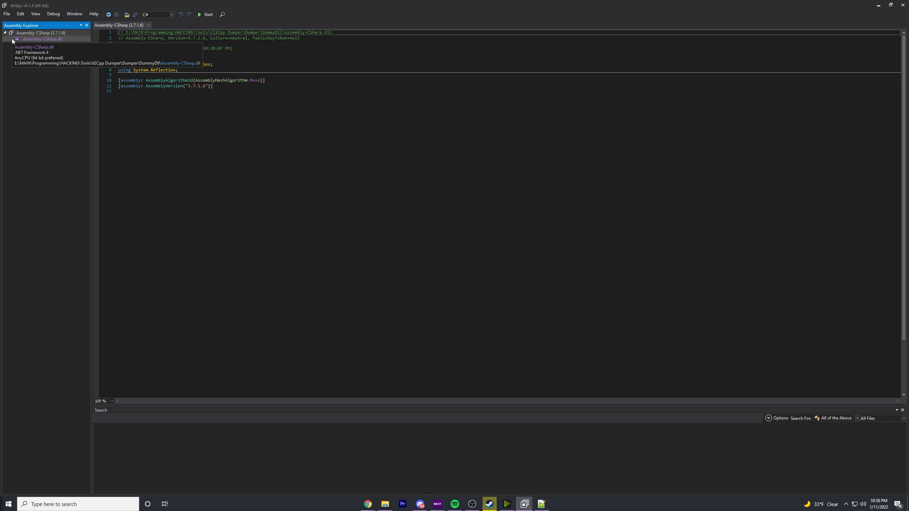
{"action": "left_click", "coordinate": [6, 39]}
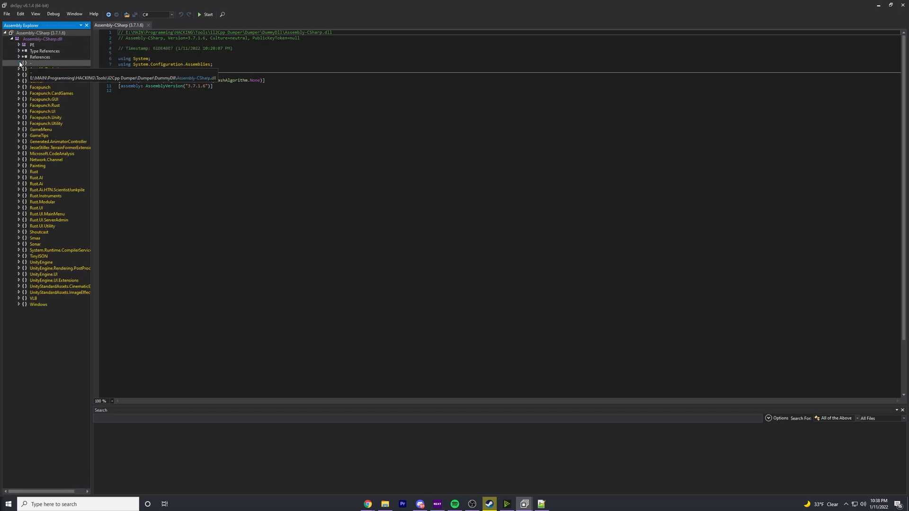
{"action": "left_click", "coordinate": [19, 62]}
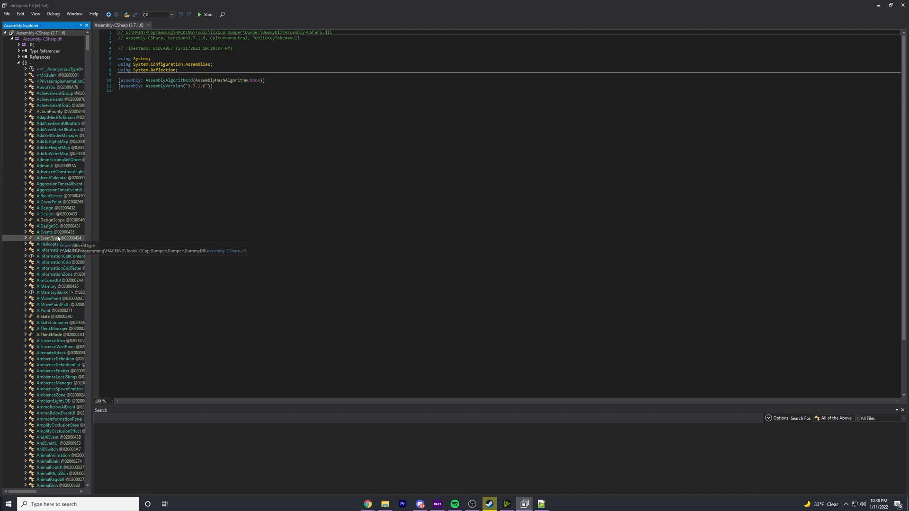
Widen the type list and scroll down toward the BasePlayer class.
{"action": "scroll", "scroll_direction": "down", "scroll_amount": 3}
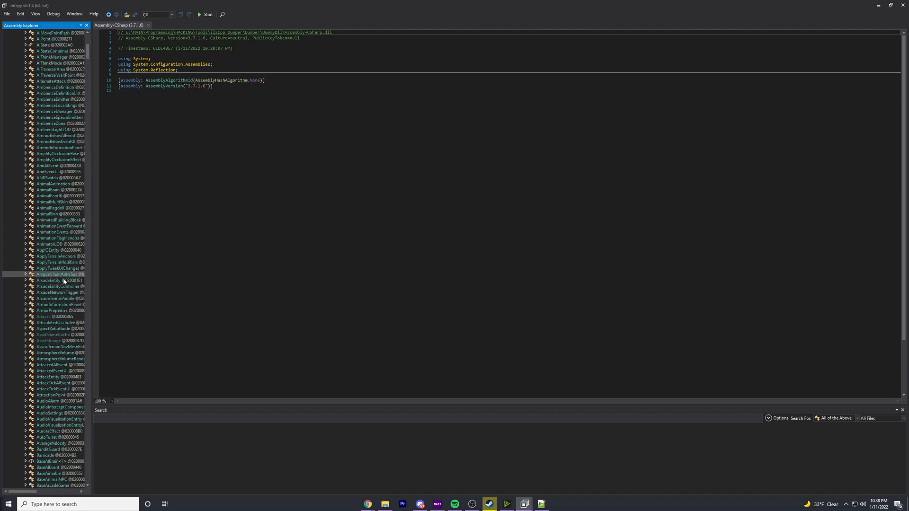
{"action": "left_click_drag", "start_coordinate": [91, 265], "coordinate": [148, 265]}
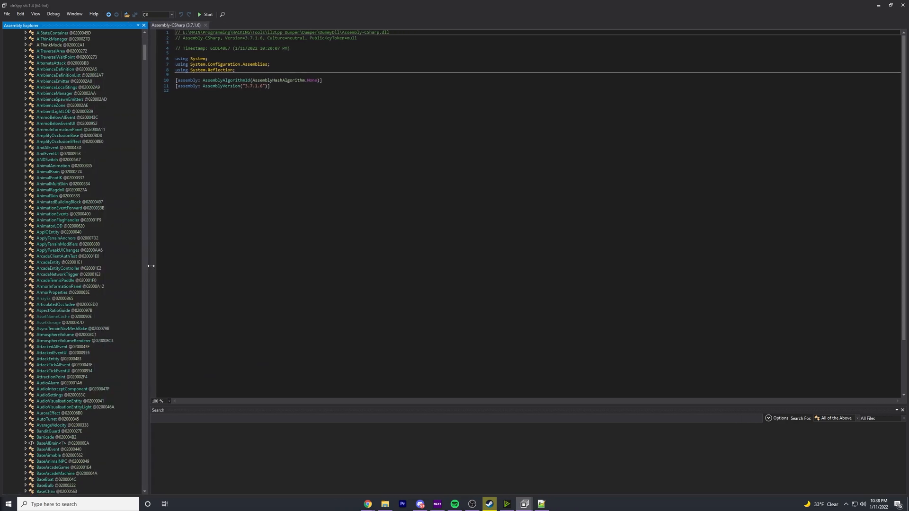
{"action": "scroll", "scroll_direction": "down", "scroll_amount": 3}
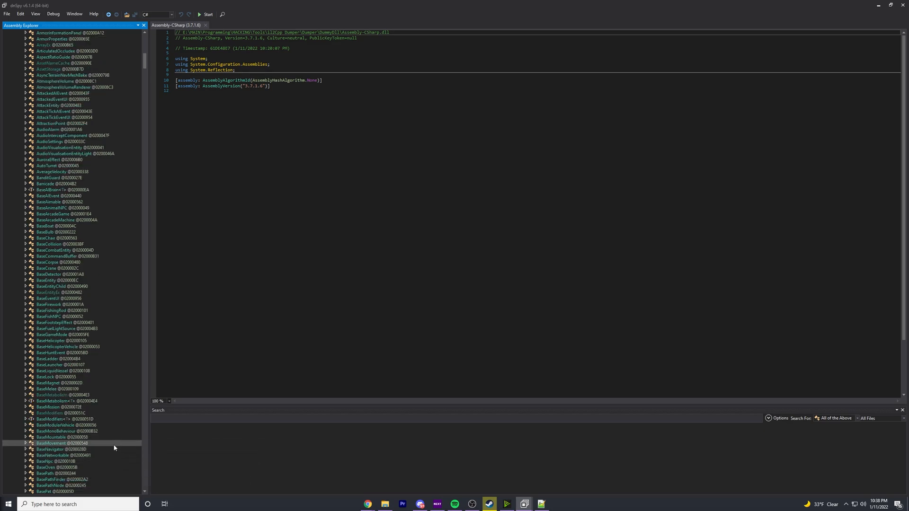
{"action": "scroll", "scroll_direction": "down", "scroll_amount": 3}
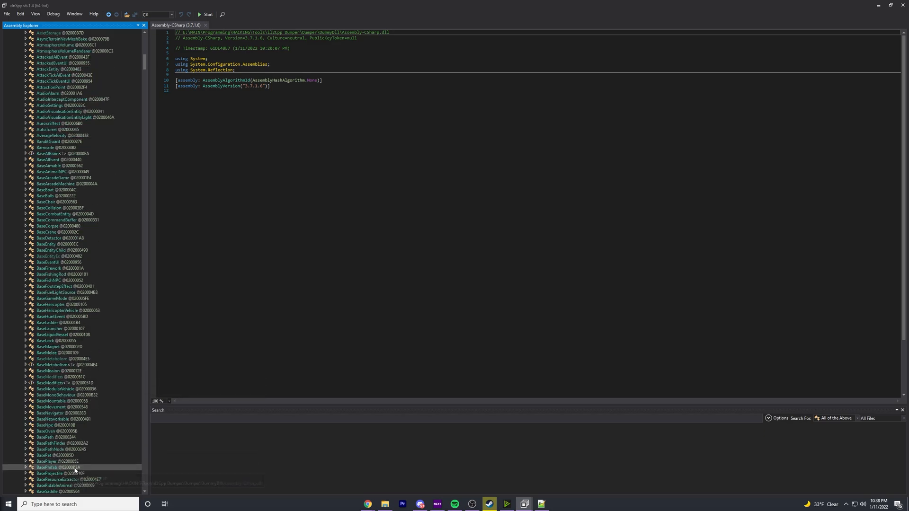
{"action": "scroll", "scroll_direction": "down", "scroll_amount": 3}
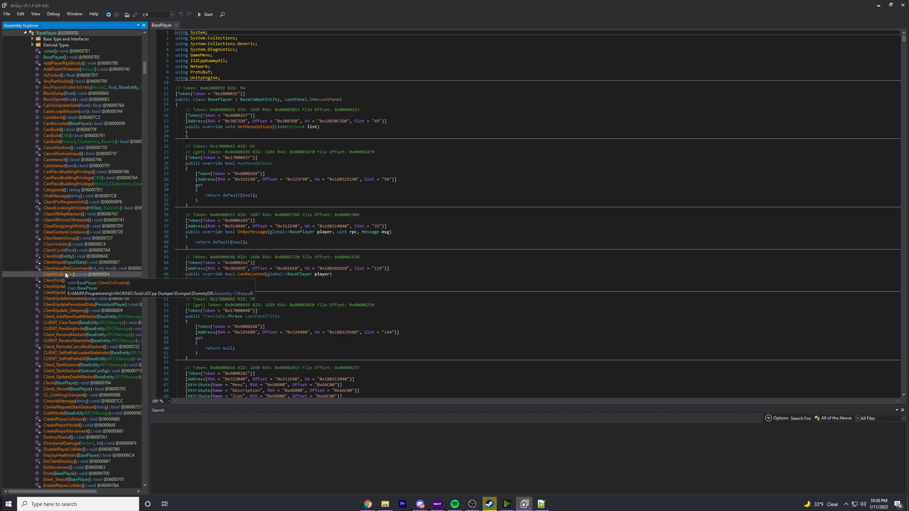
Scroll through BasePlayer's members and decompile the clientTeamLifetime property getter.
{"action": "scroll", "scroll_direction": "down", "scroll_amount": 3}
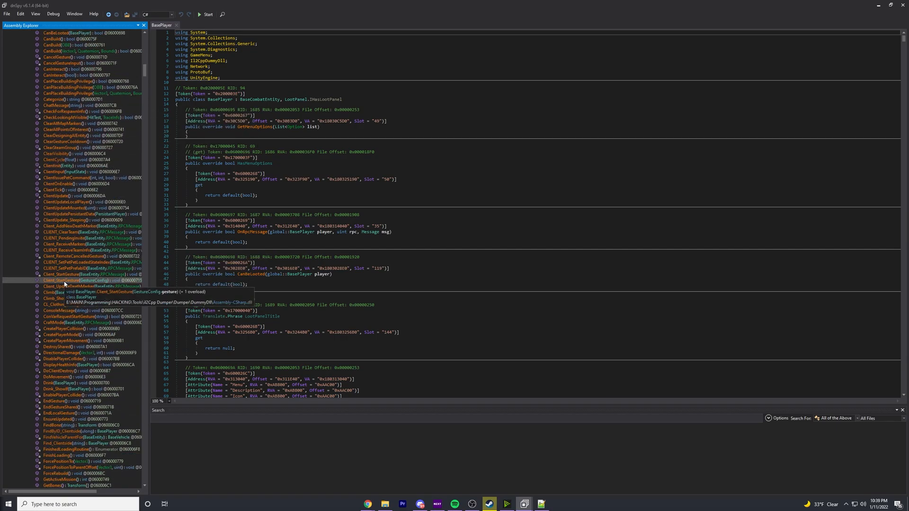
{"action": "scroll", "scroll_direction": "down", "scroll_amount": 3}
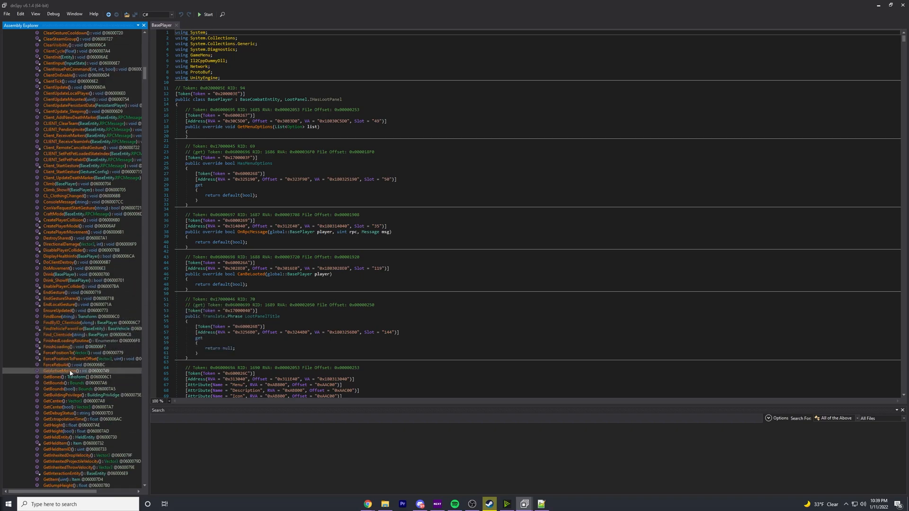
{"action": "scroll", "scroll_direction": "down", "scroll_amount": 3}
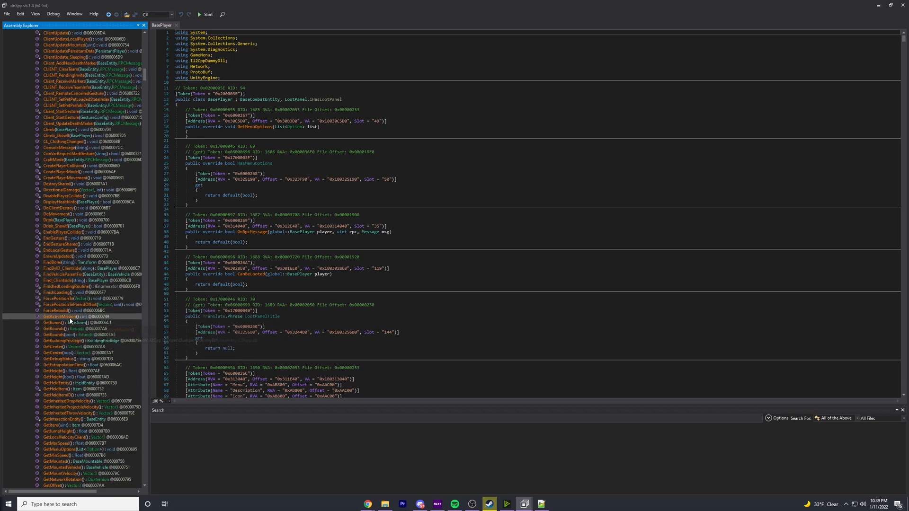
{"action": "scroll", "scroll_direction": "down", "scroll_amount": 3}
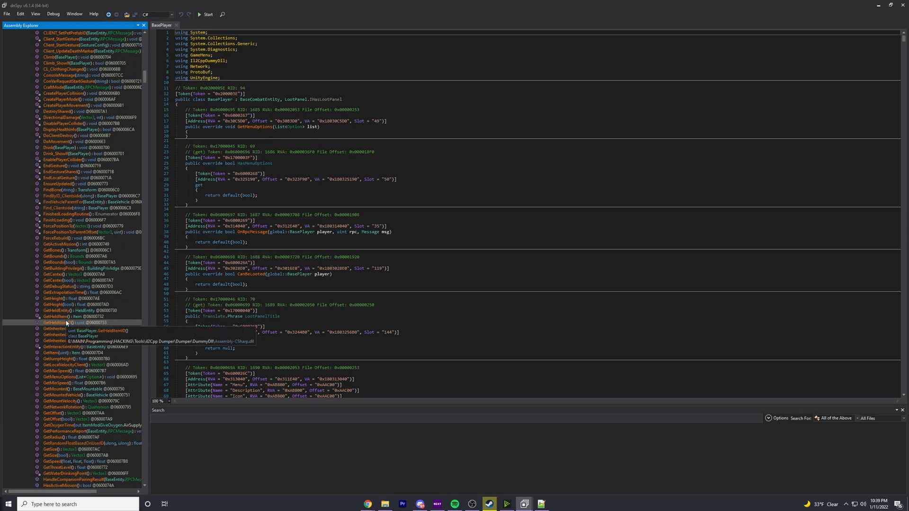
{"action": "scroll", "scroll_direction": "down", "scroll_amount": 3}
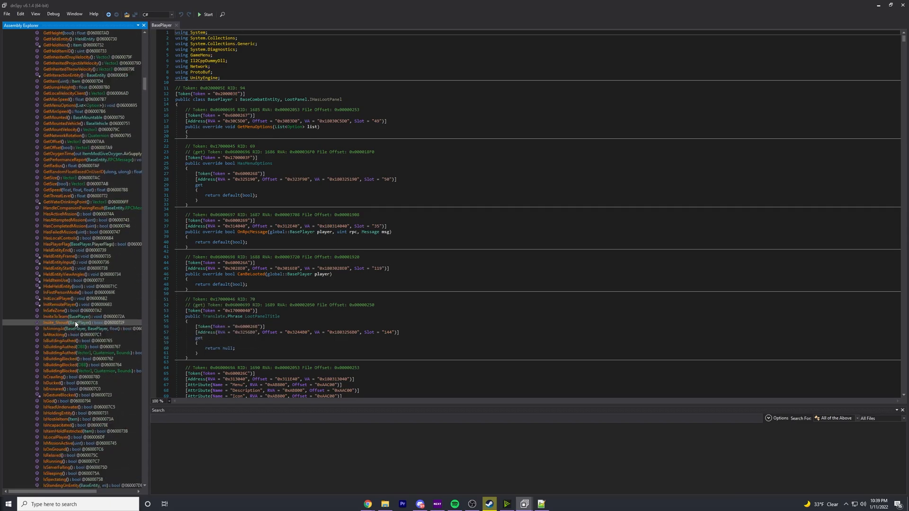
{"action": "scroll", "scroll_direction": "down", "scroll_amount": 3}
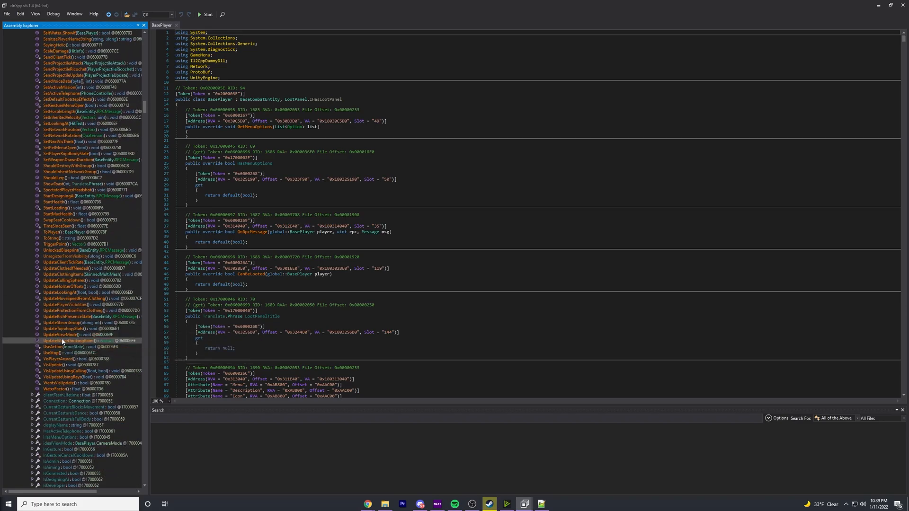
{"action": "scroll", "scroll_direction": "down", "scroll_amount": 3}
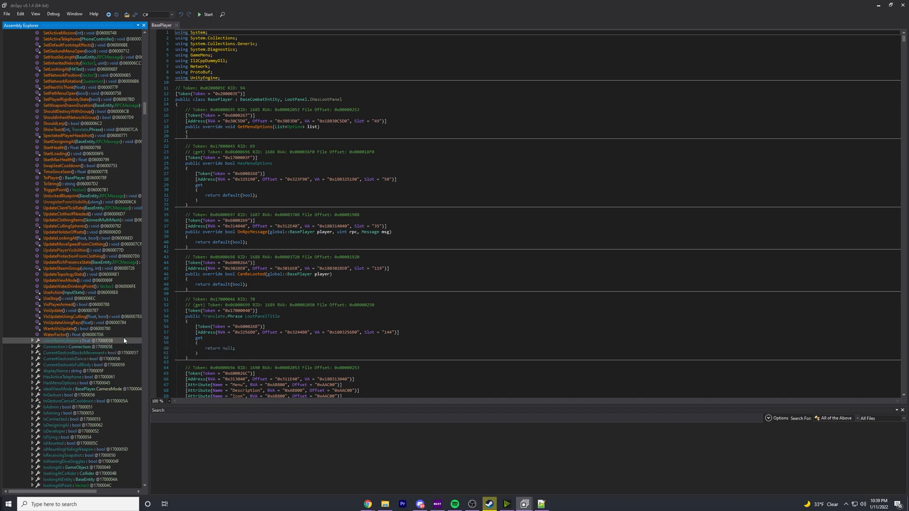
{"action": "left_click", "coordinate": [69, 341]}
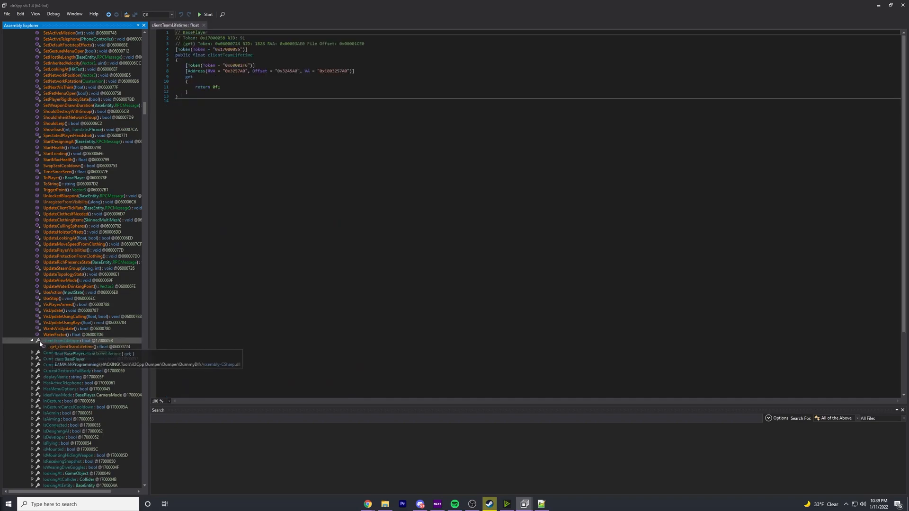
View the currentGesture and Belt field offsets, then return to the full BasePlayer class code.
{"action": "scroll", "scroll_direction": "down", "scroll_amount": 3}
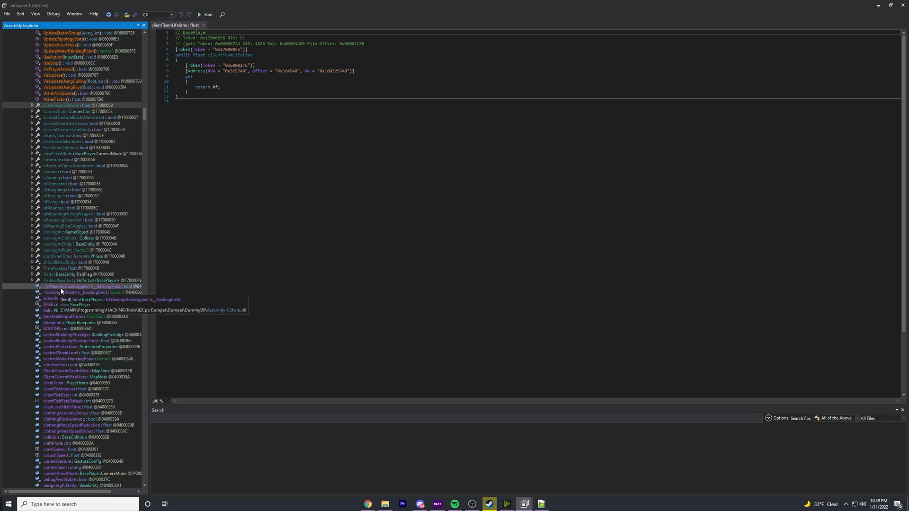
{"action": "left_click", "coordinate": [69, 286]}
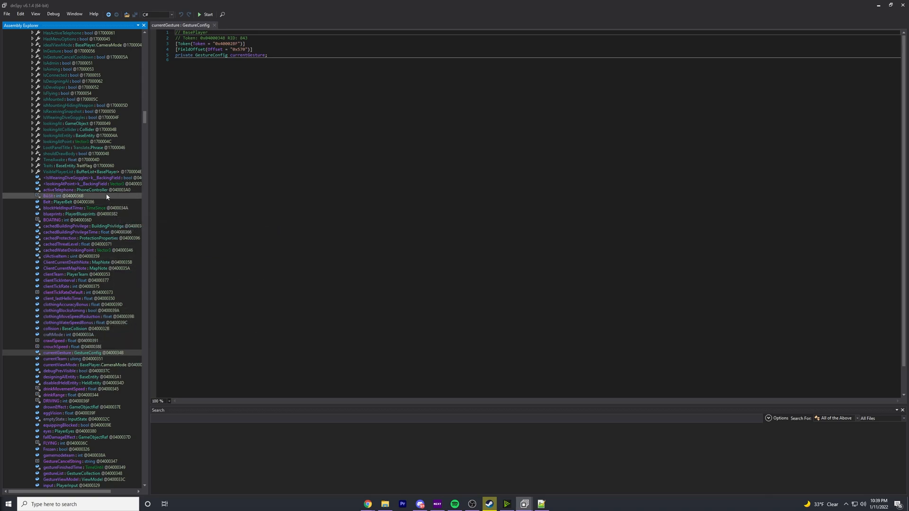
{"action": "mouse_move", "coordinate": [81, 210]}
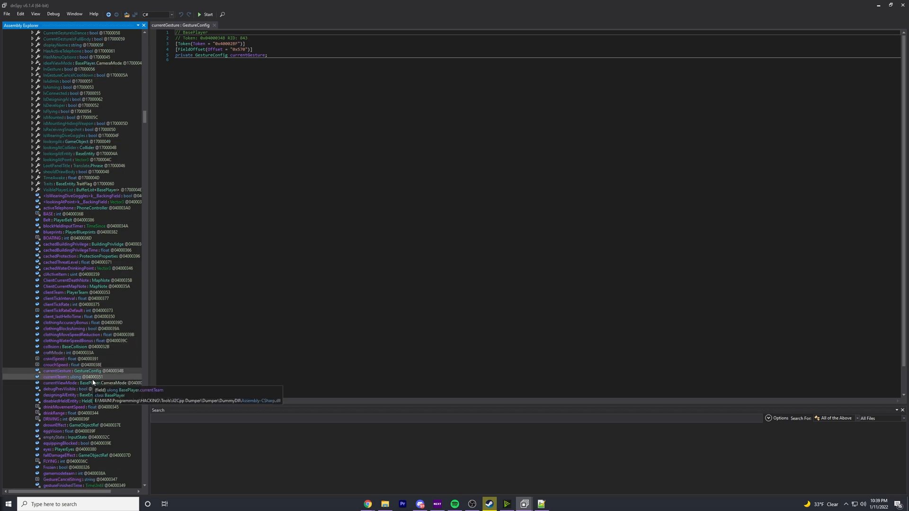
{"action": "scroll", "scroll_direction": "down", "scroll_amount": 3}
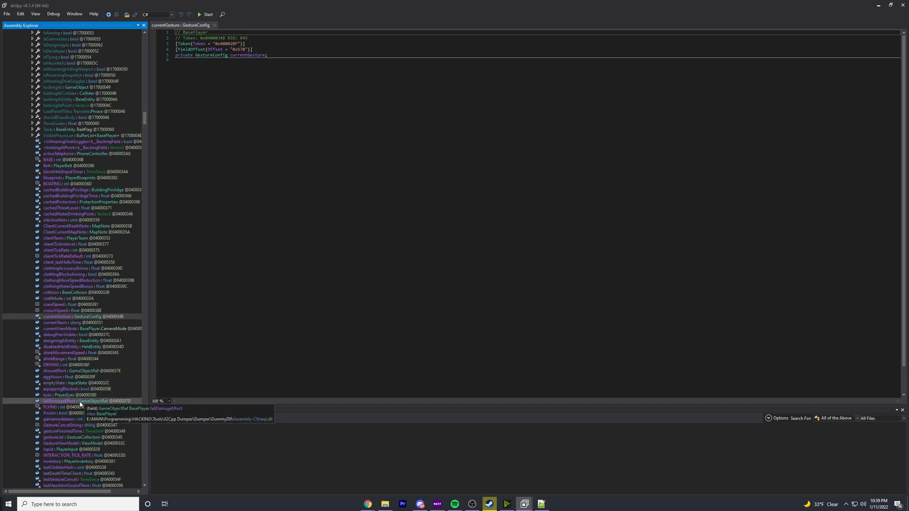
{"action": "scroll", "scroll_direction": "down", "scroll_amount": 3}
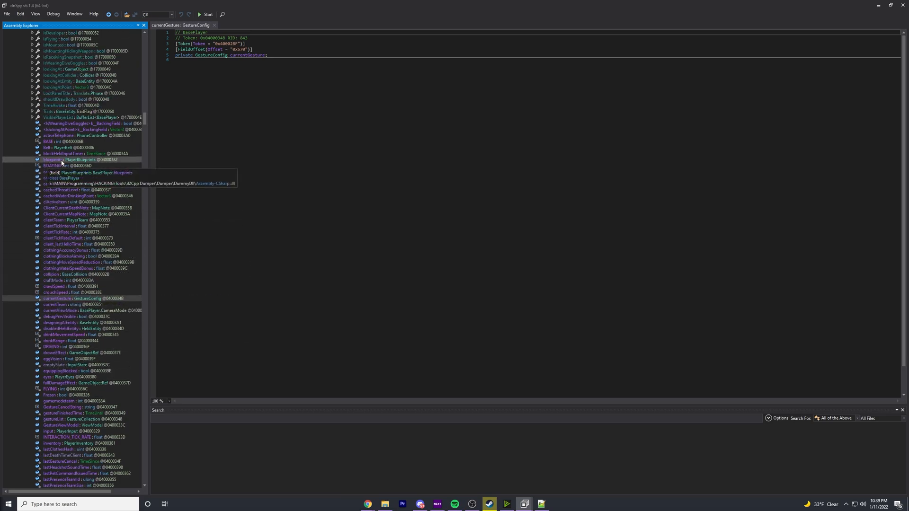
{"action": "mouse_move", "coordinate": [44, 148]}
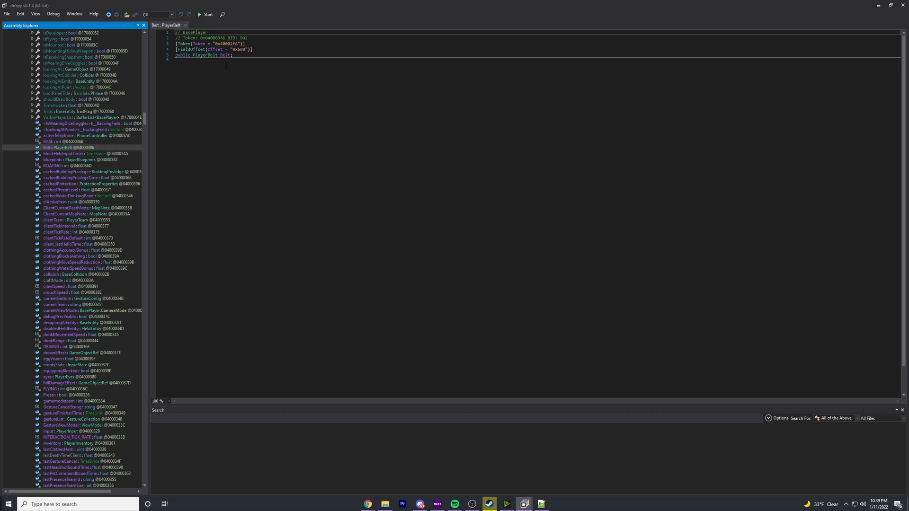
{"action": "double_click", "coordinate": [238, 49]}
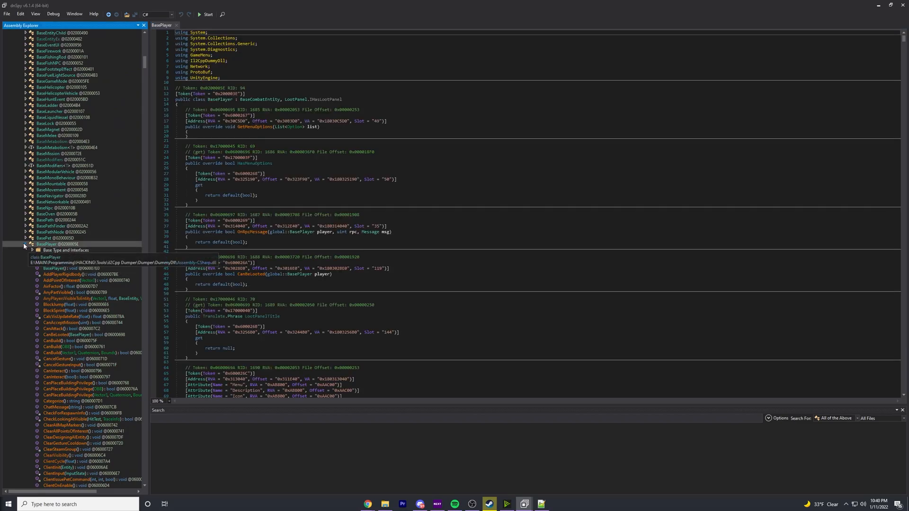
Collapse BasePlayer and scroll its code to the playerModel field at offset 0x4C0.
{"action": "left_click", "coordinate": [25, 245]}
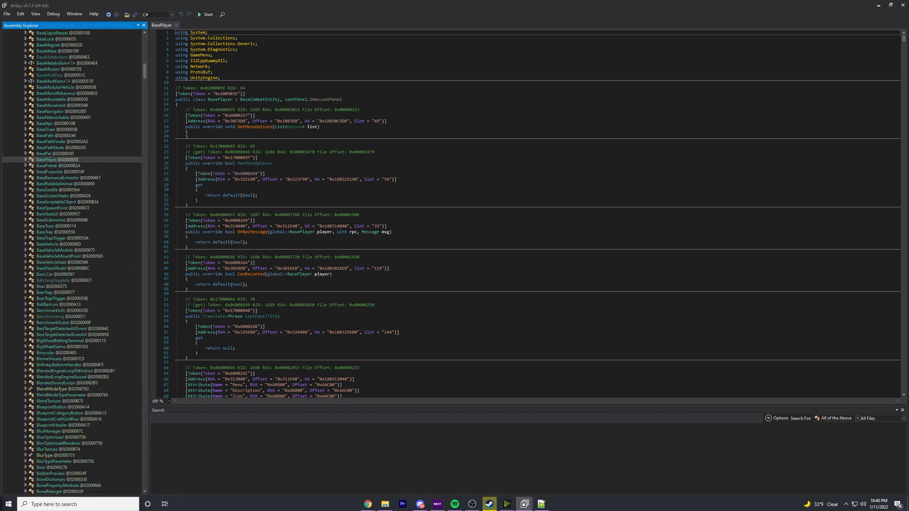
{"action": "scroll", "scroll_direction": "down", "scroll_amount": 3}
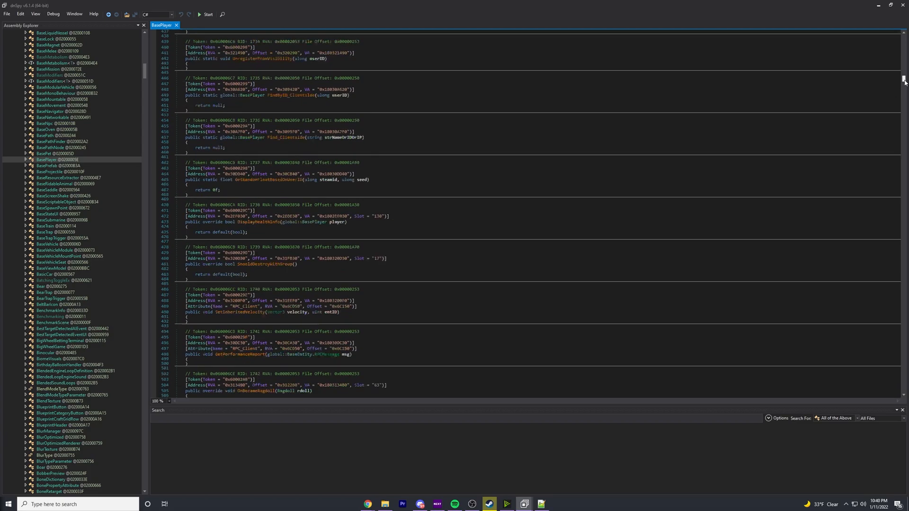
{"action": "scroll", "scroll_direction": "down", "scroll_amount": 3}
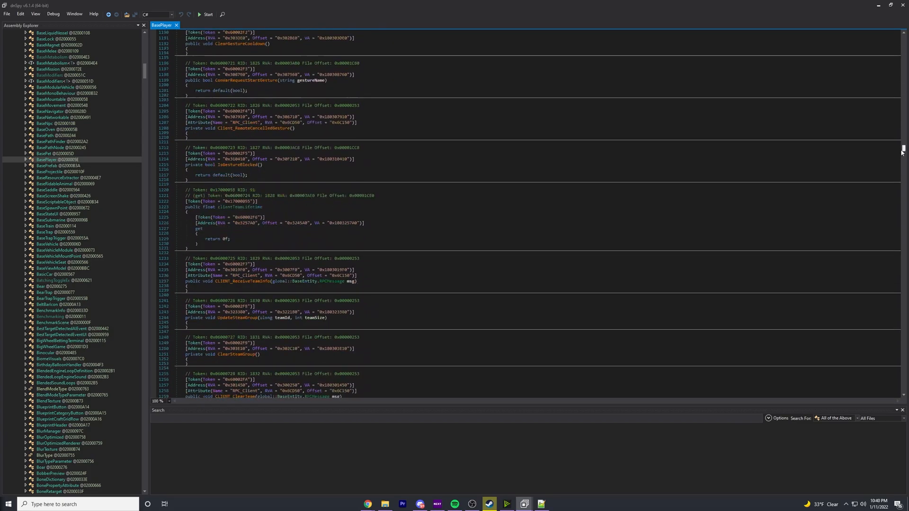
{"action": "scroll", "scroll_direction": "down", "scroll_amount": 3}
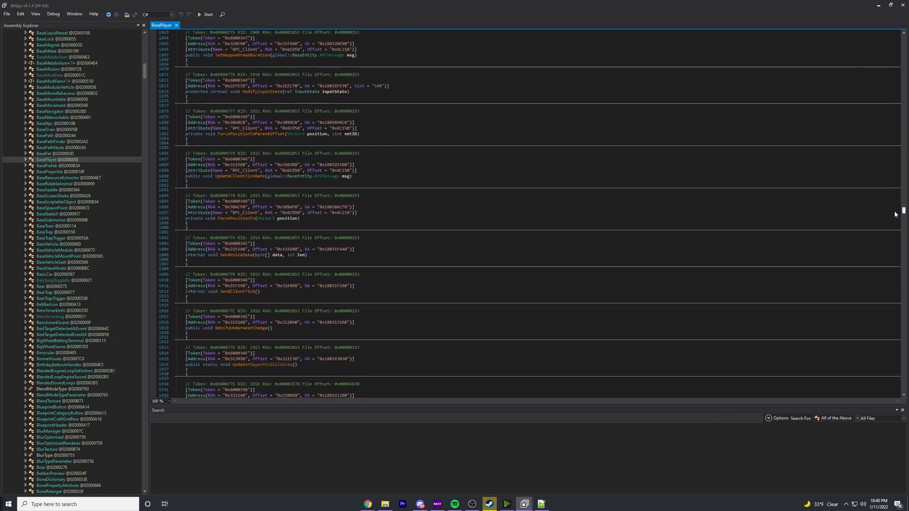
{"action": "scroll", "scroll_direction": "down", "scroll_amount": 3}
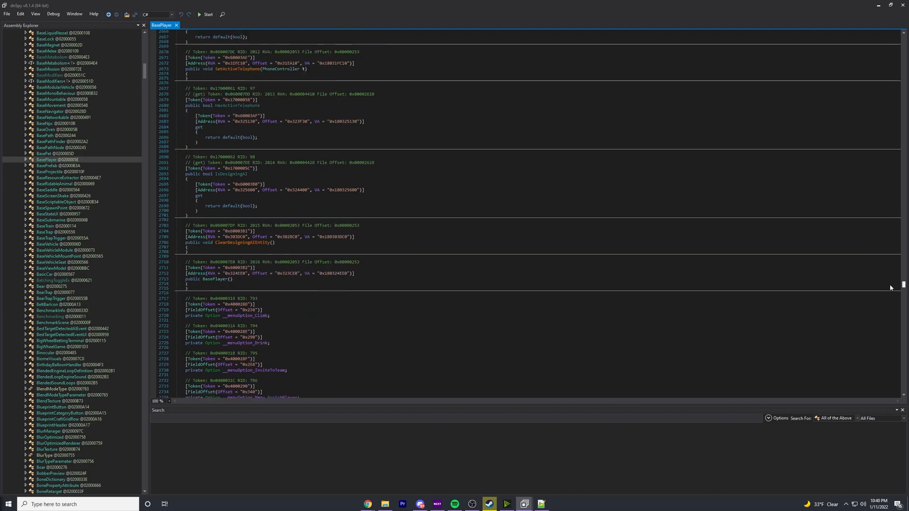
{"action": "scroll", "scroll_direction": "down", "scroll_amount": 3}
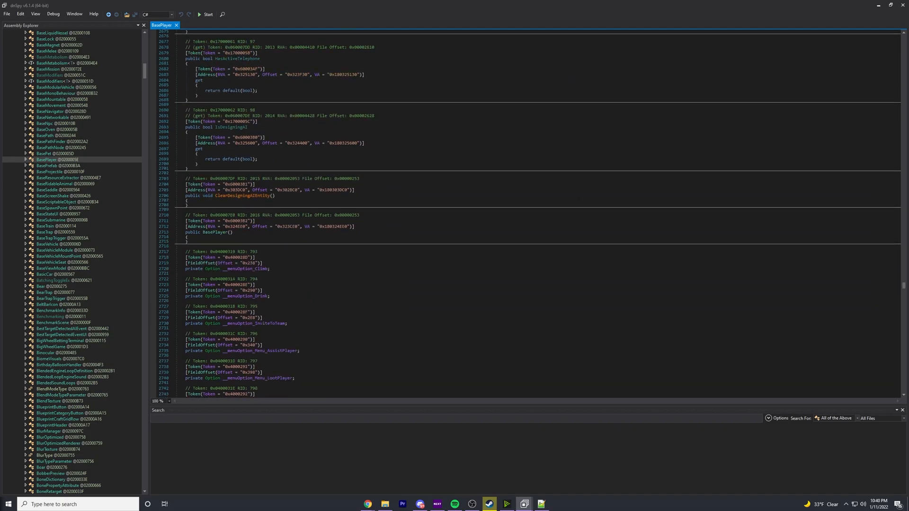
{"action": "mouse_move", "coordinate": [225, 143]}
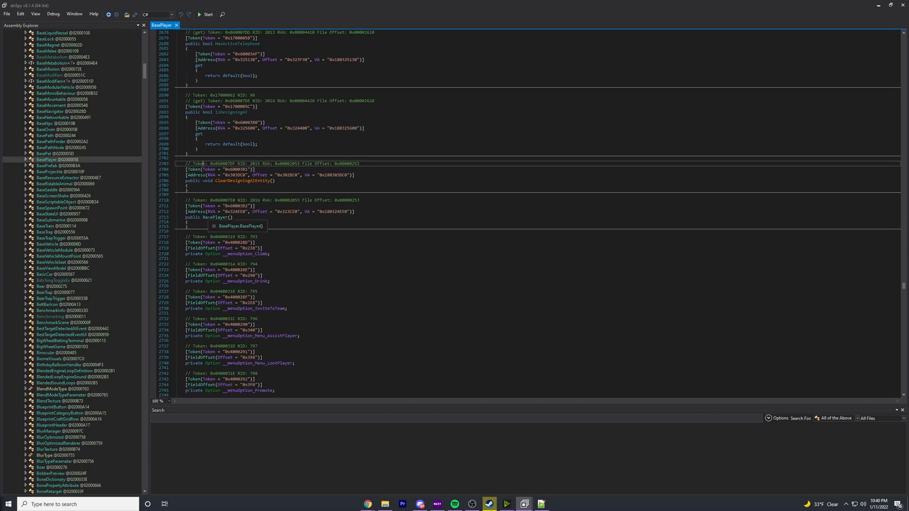
{"action": "scroll", "scroll_direction": "down", "scroll_amount": 3}
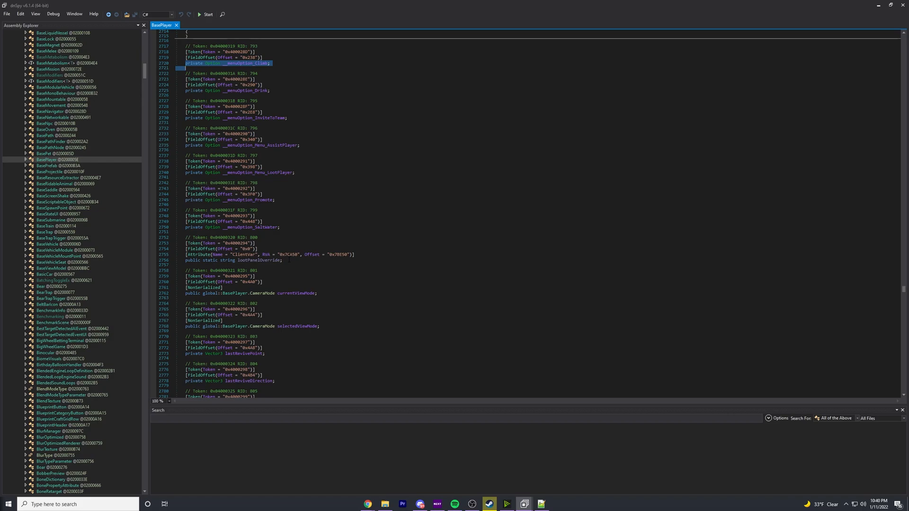
{"action": "scroll", "scroll_direction": "down", "scroll_amount": 3}
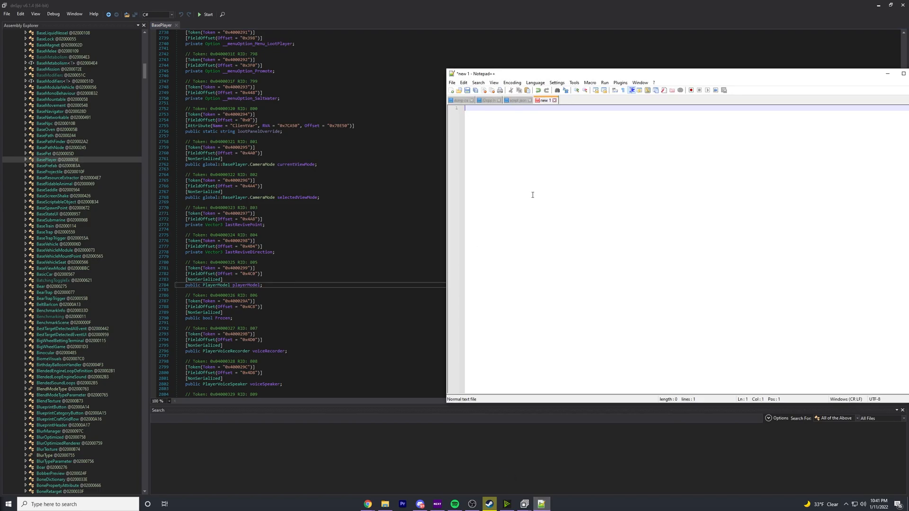
Write '//BasePlayer Class' followed by '#define playerModel 0x4C0' in the new document.
{"action": "type", "text": "//"}
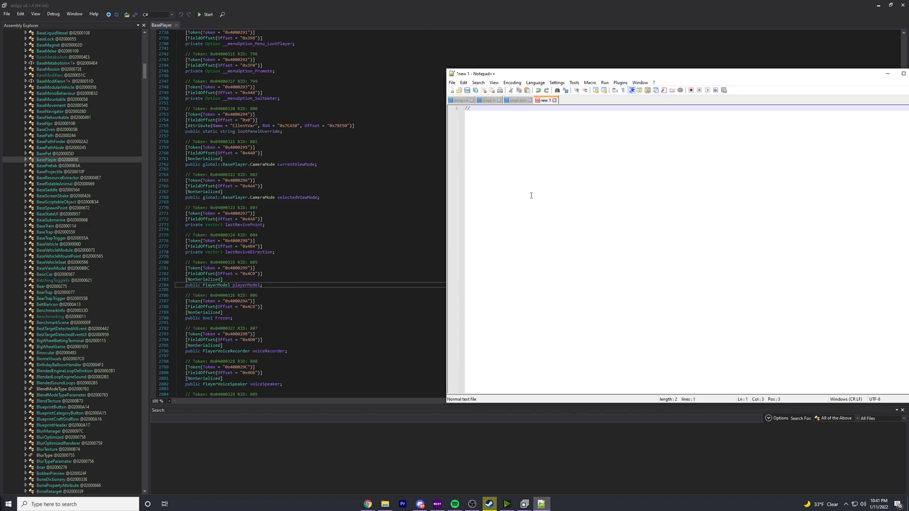
{"action": "type", "text": "BasePlayer Class"}
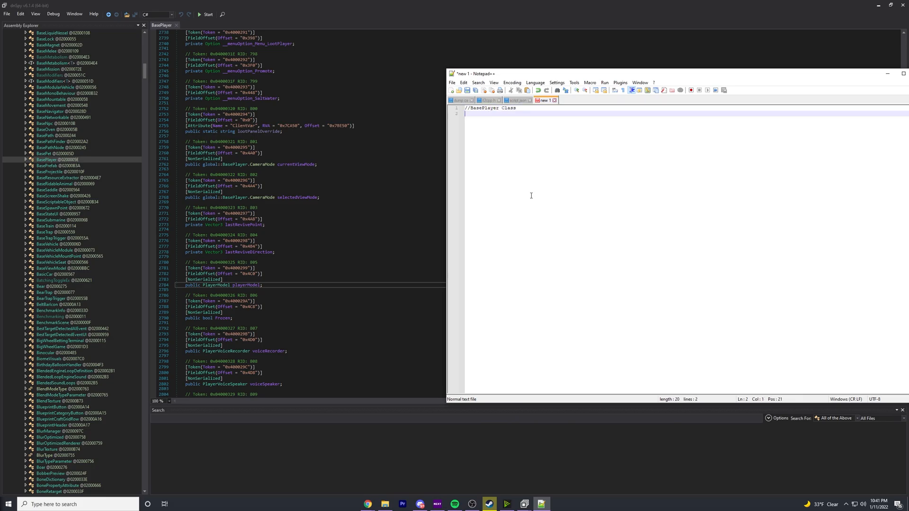
{"action": "type", "text": "x"}
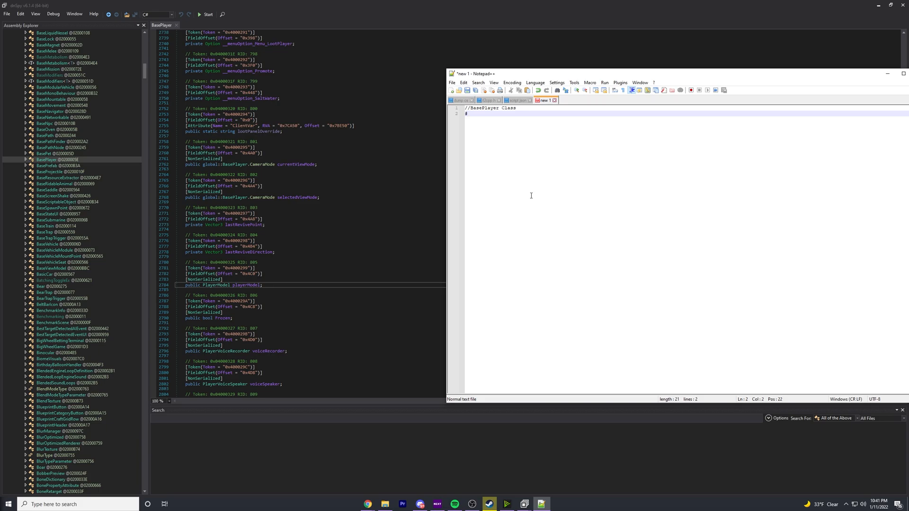
{"action": "type", "text": "#define"}
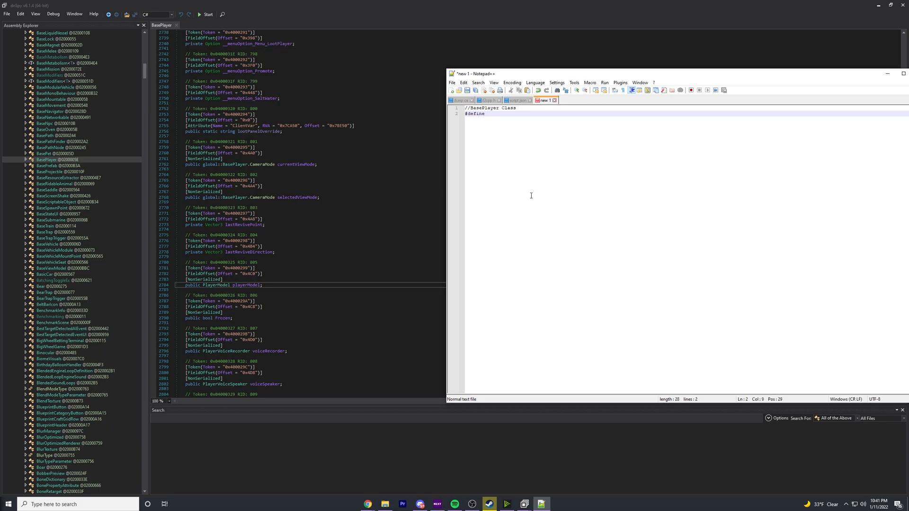
{"action": "type", "text": "Player"}
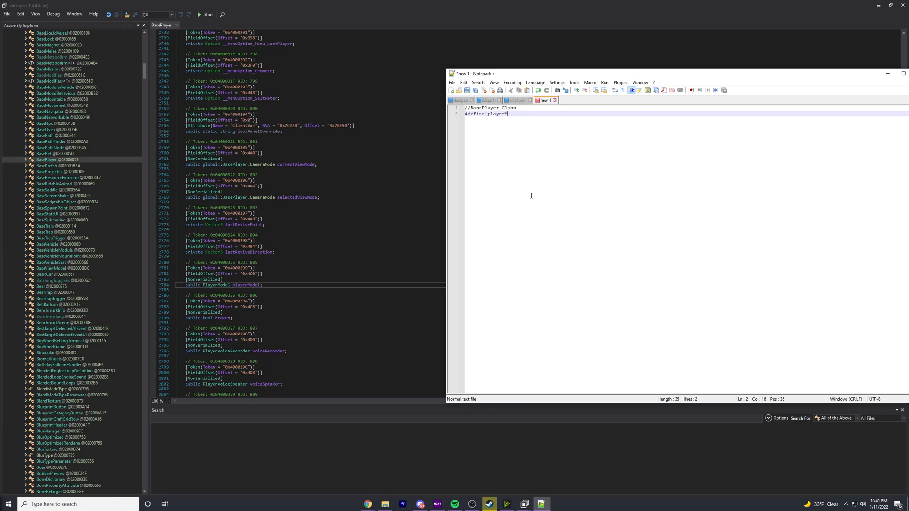
{"action": "type", "text": "Model"}
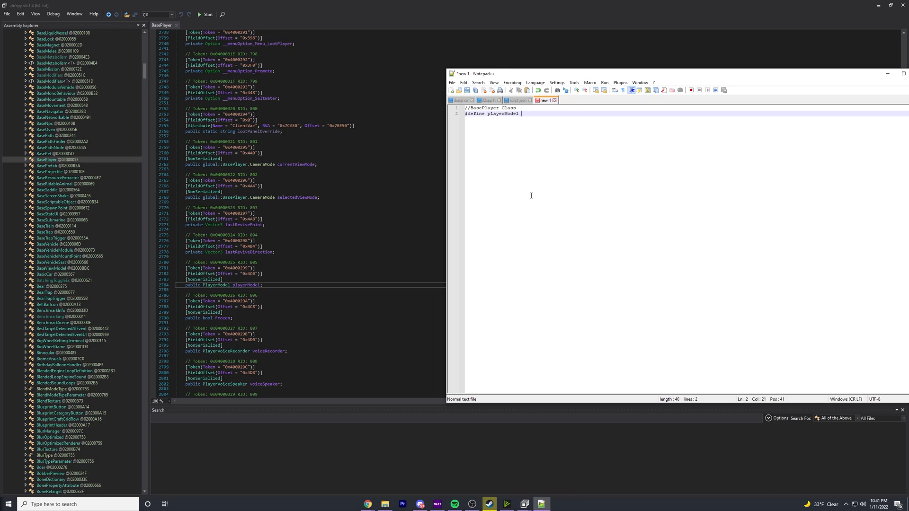
{"action": "type", "text": "0x"}
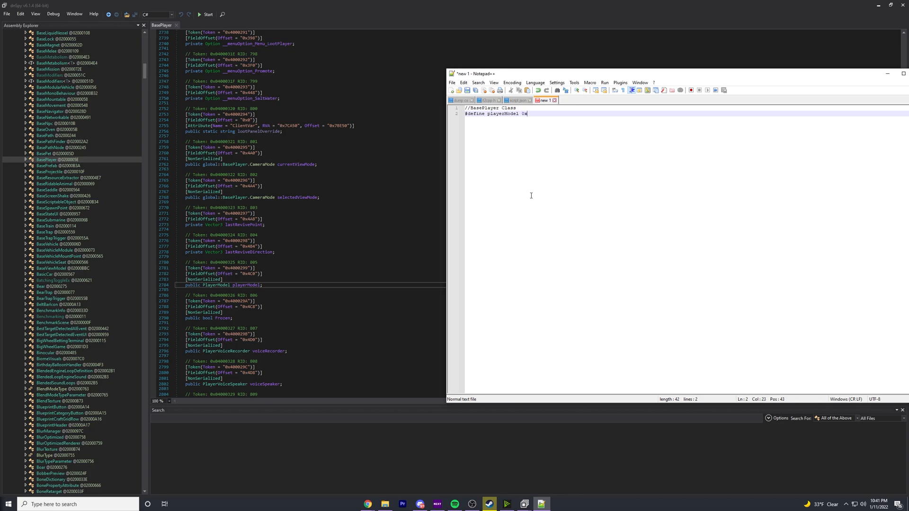
{"action": "type", "text": "4C0"}
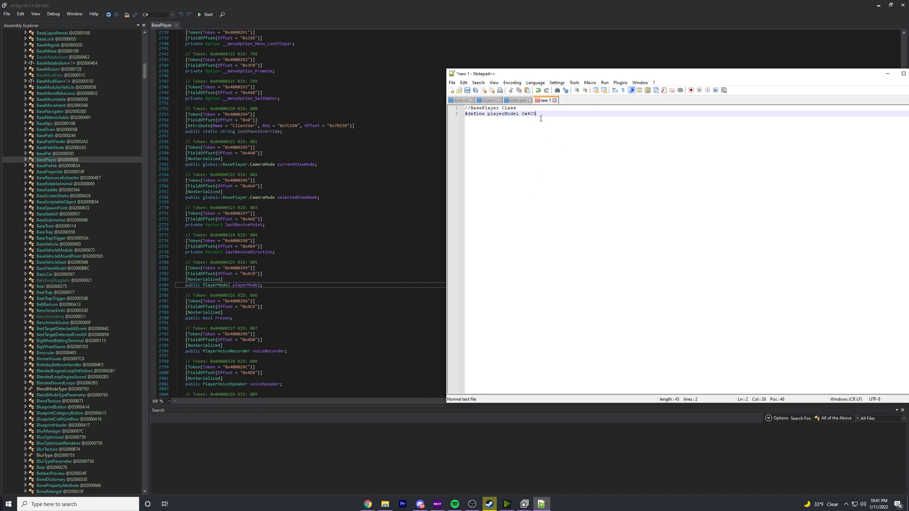
{"action": "mouse_move", "coordinate": [495, 187]}
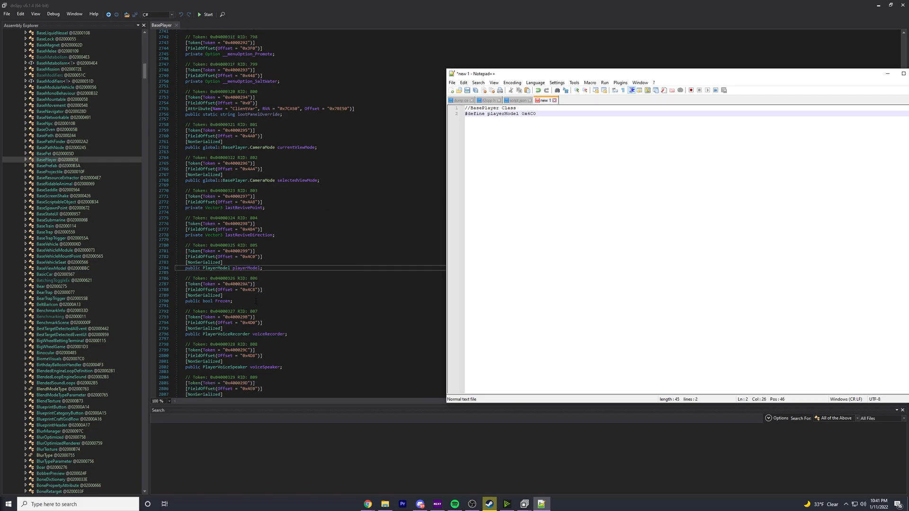
Add '#define wasDead 0x523' on a new line below the playerModel define.
{"action": "scroll", "scroll_direction": "down", "scroll_amount": 3}
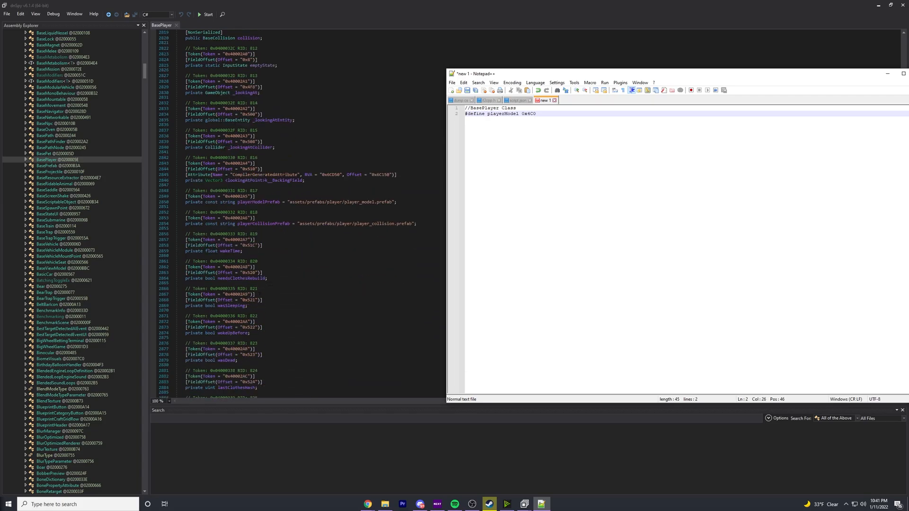
{"action": "scroll", "scroll_direction": "down", "scroll_amount": 3}
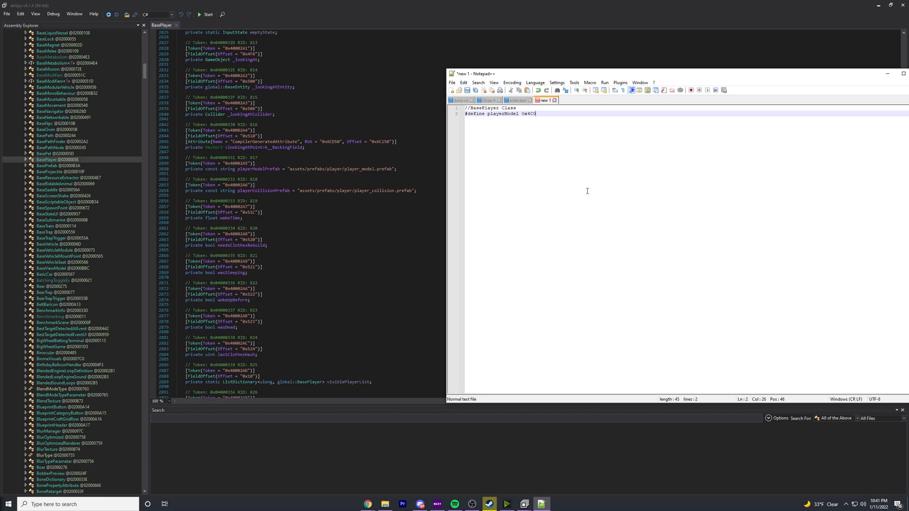
{"action": "mouse_move", "coordinate": [560, 130]}
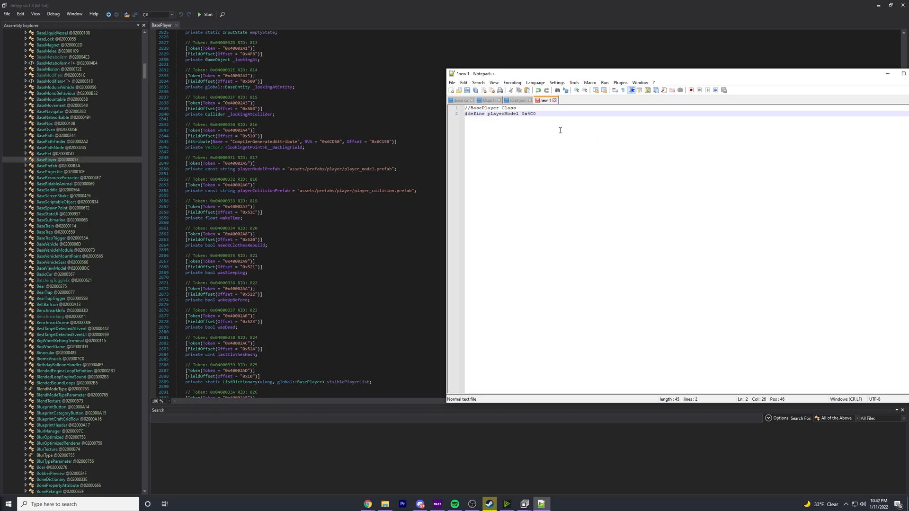
{"action": "key", "text": "enter"}
{"action": "type", "text": "#define"}
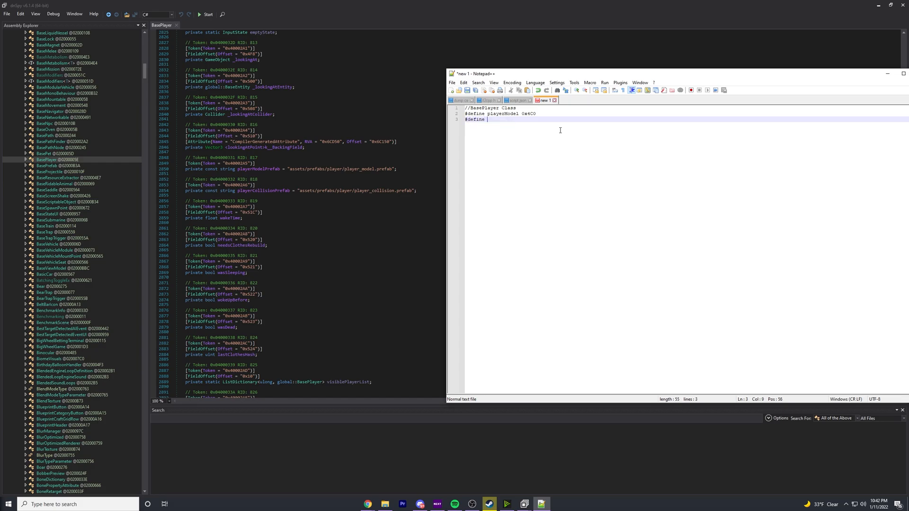
{"action": "type", "text": "wasDead 0x"}
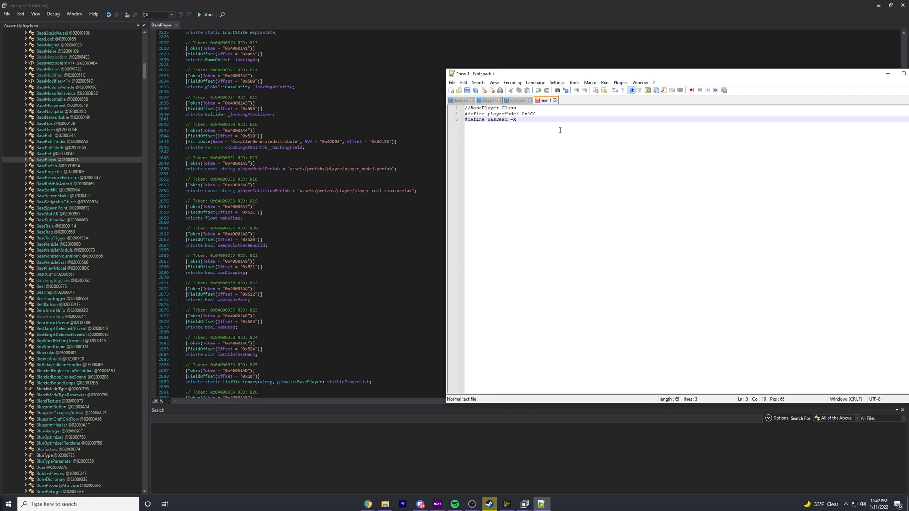
{"action": "type", "text": "523"}
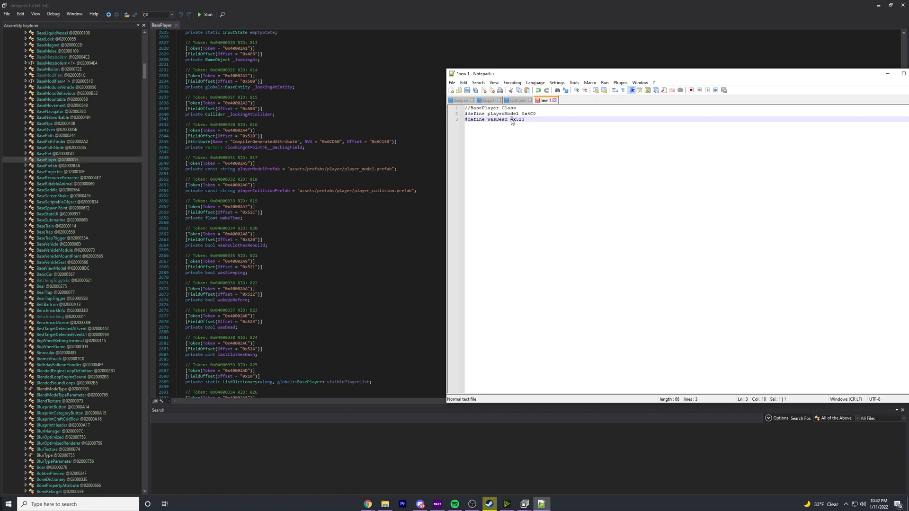
{"action": "double_click", "coordinate": [516, 120]}
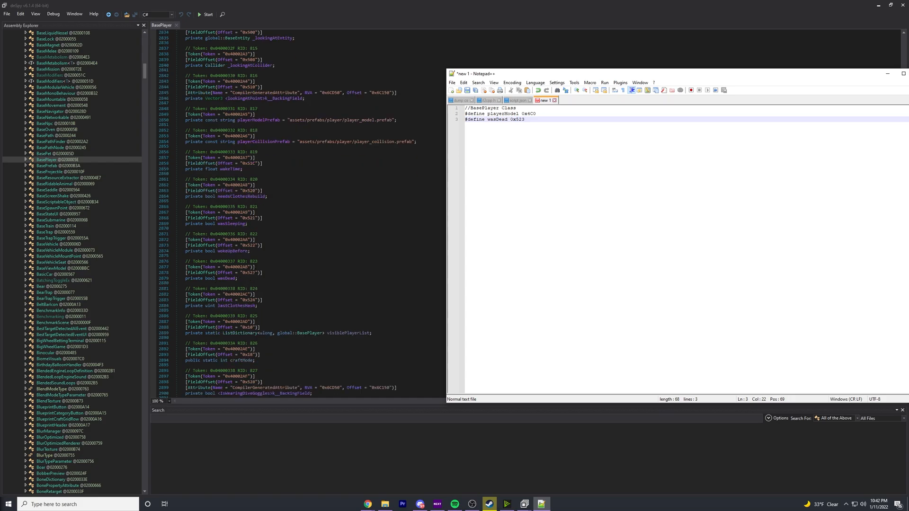
Scroll down BasePlayer's field declarations around the playerModel field.
{"action": "scroll", "scroll_direction": "down", "scroll_amount": 3}
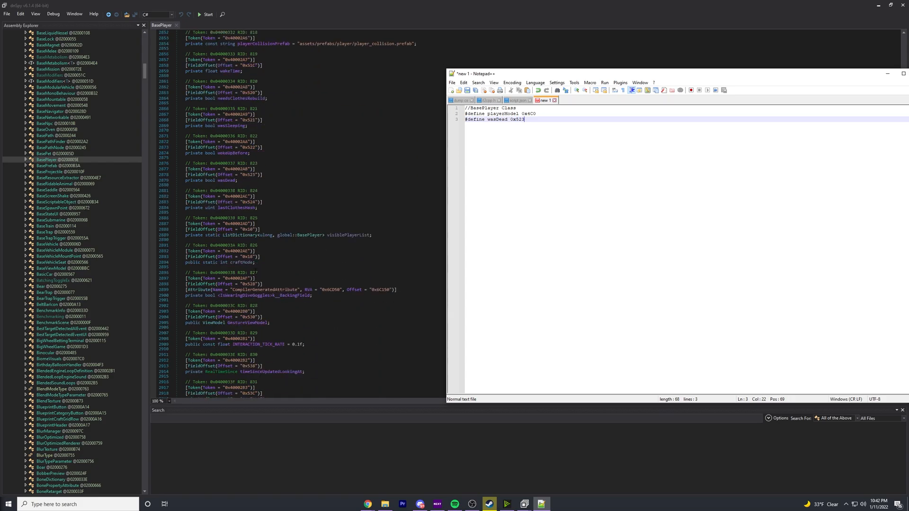
{"action": "scroll", "scroll_direction": "down", "scroll_amount": 3}
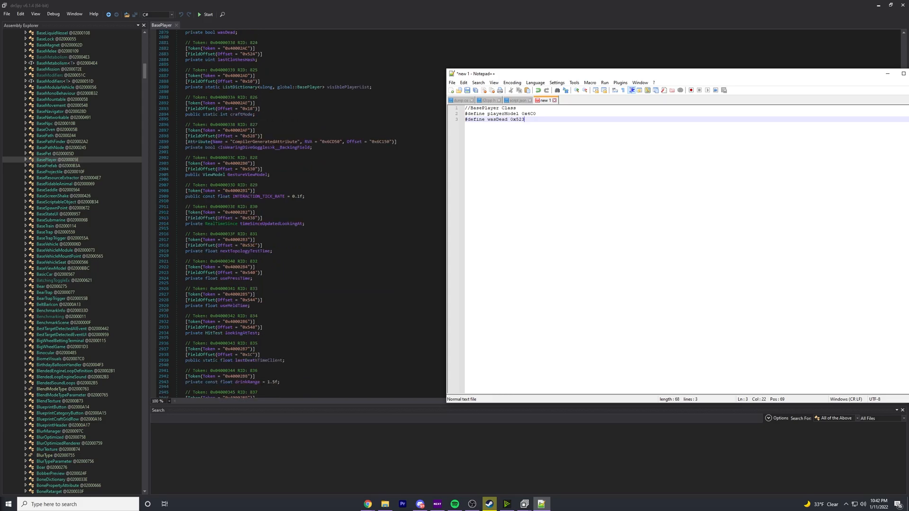
{"action": "scroll", "scroll_direction": "down", "scroll_amount": 3}
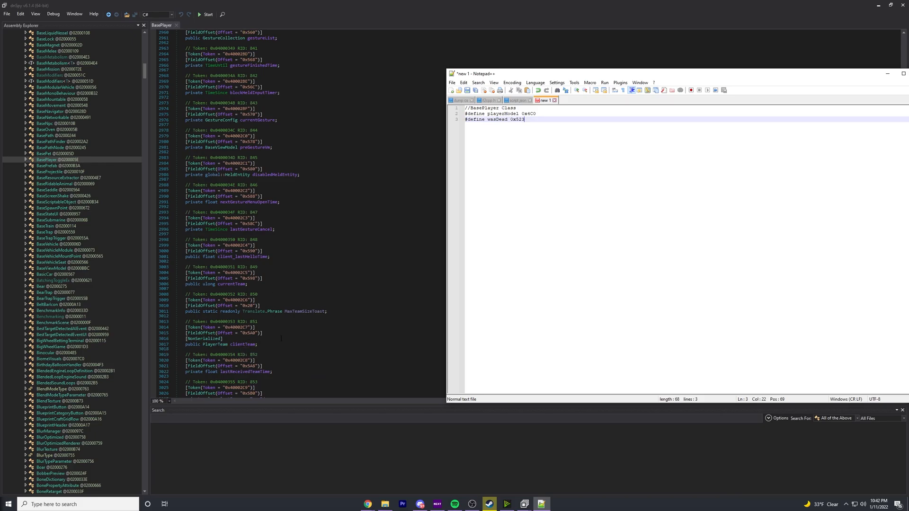
{"action": "scroll", "scroll_direction": "down", "scroll_amount": 3}
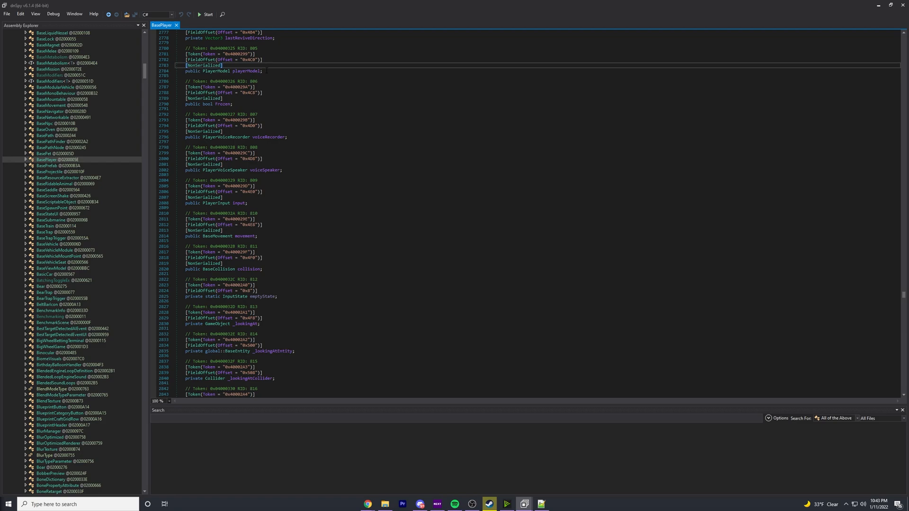
{"action": "mouse_move", "coordinate": [213, 93]}
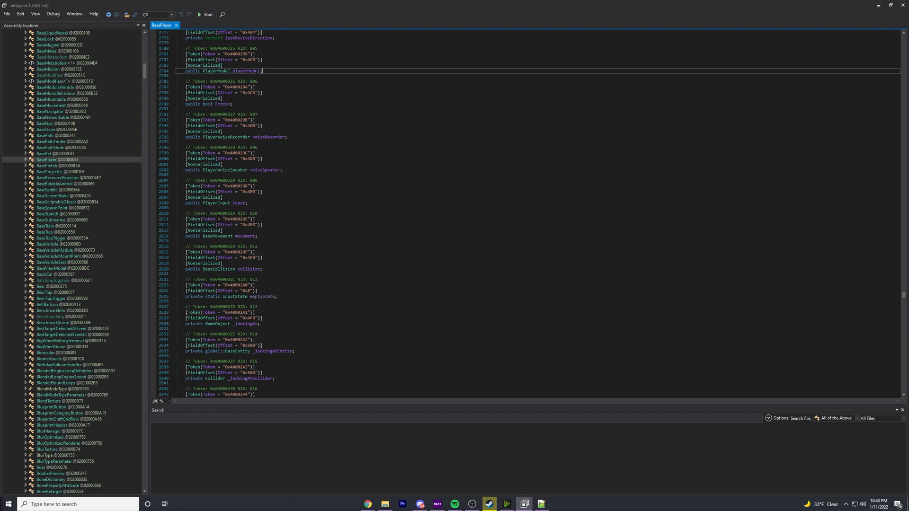
{"action": "mouse_move", "coordinate": [221, 71]}
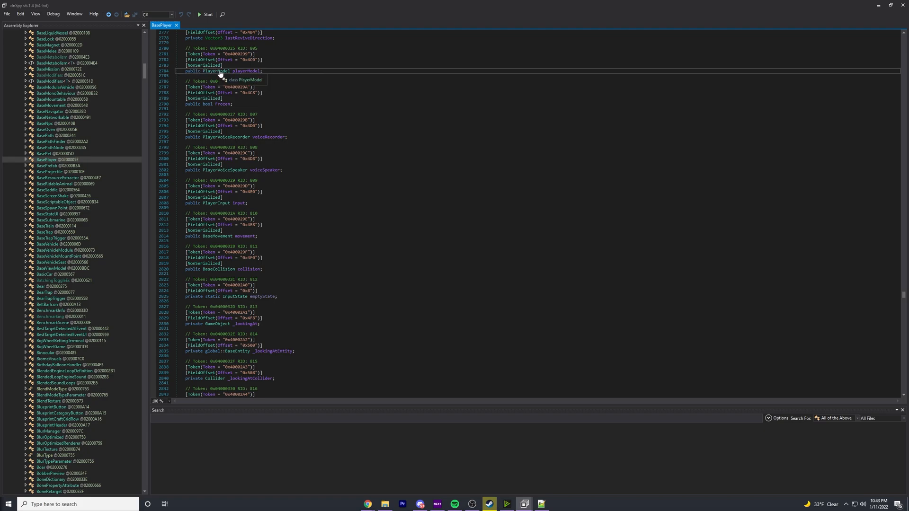
{"action": "mouse_move", "coordinate": [216, 76]}
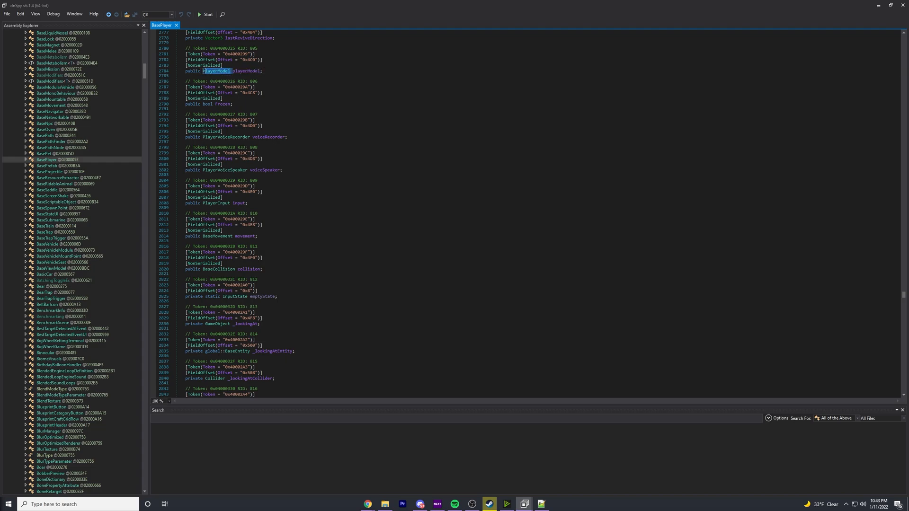
Select the playerModel field on BasePlayer to reach its PlayerModel type.
{"action": "double_click", "coordinate": [246, 71]}
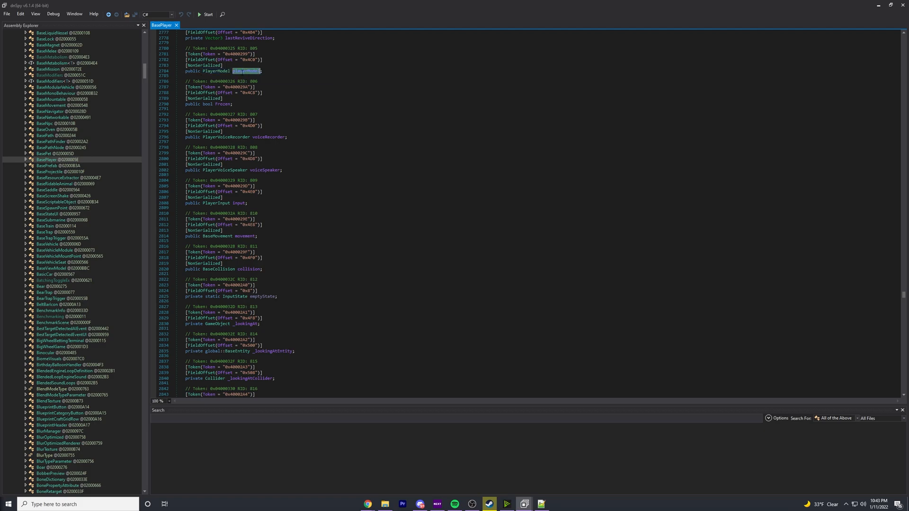
{"action": "mouse_move", "coordinate": [243, 71]}
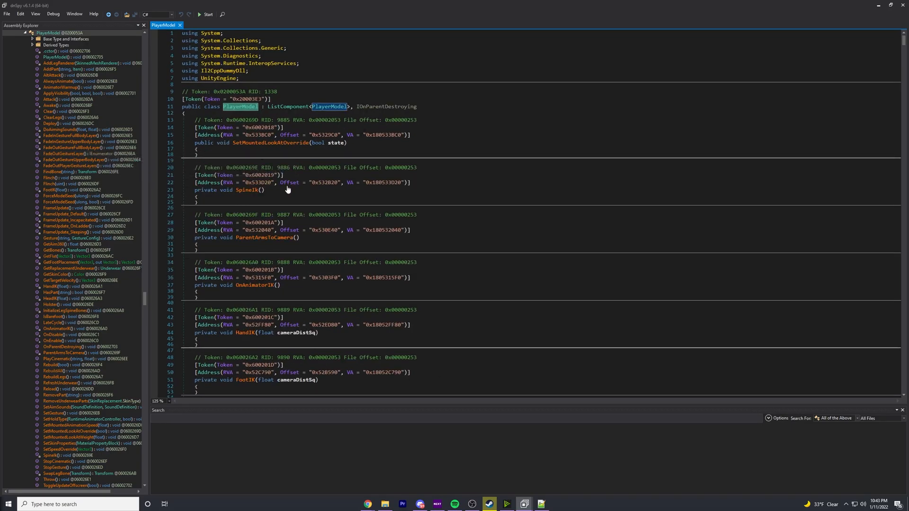
Scroll past PlayerModel's methods to its FieldOffset declarations like smoothLookDir, Shoulders, speed and rotationYaw.
{"action": "scroll", "scroll_direction": "down", "scroll_amount": 3}
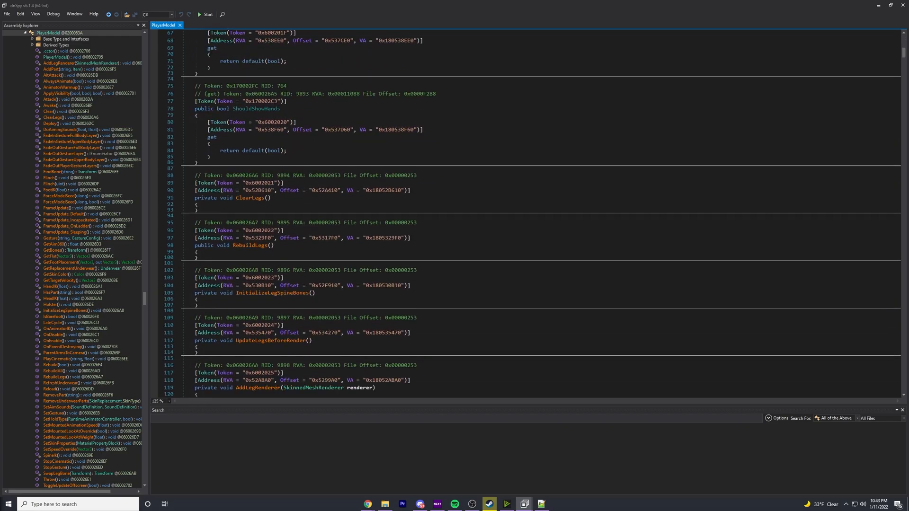
{"action": "scroll", "scroll_direction": "down", "scroll_amount": 3}
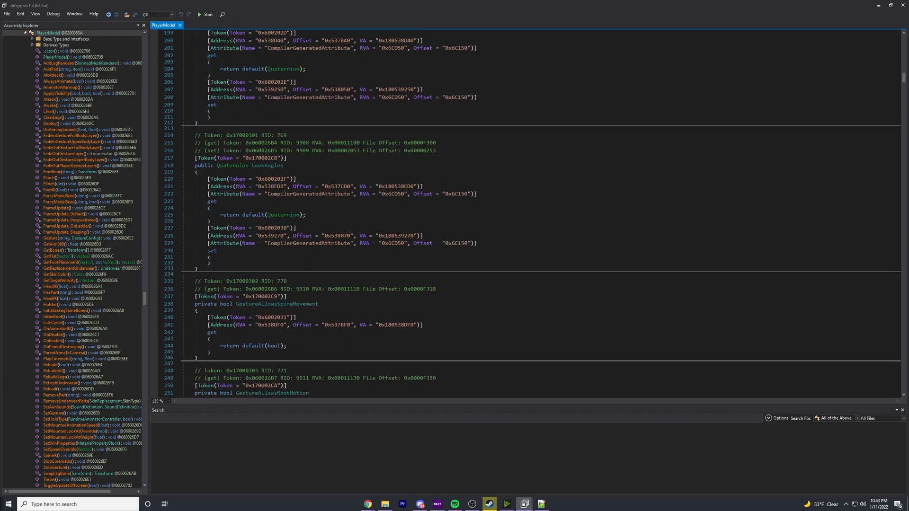
{"action": "scroll", "scroll_direction": "down", "scroll_amount": 3}
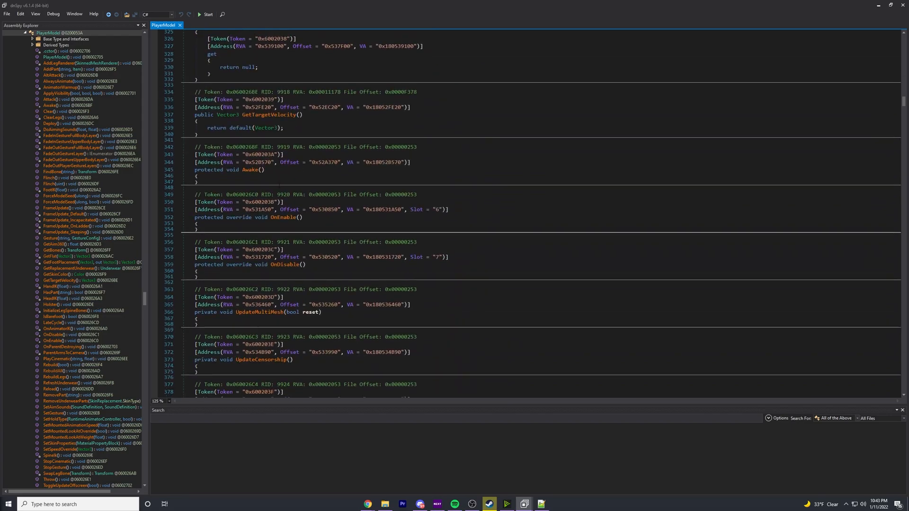
{"action": "scroll", "scroll_direction": "down", "scroll_amount": 3}
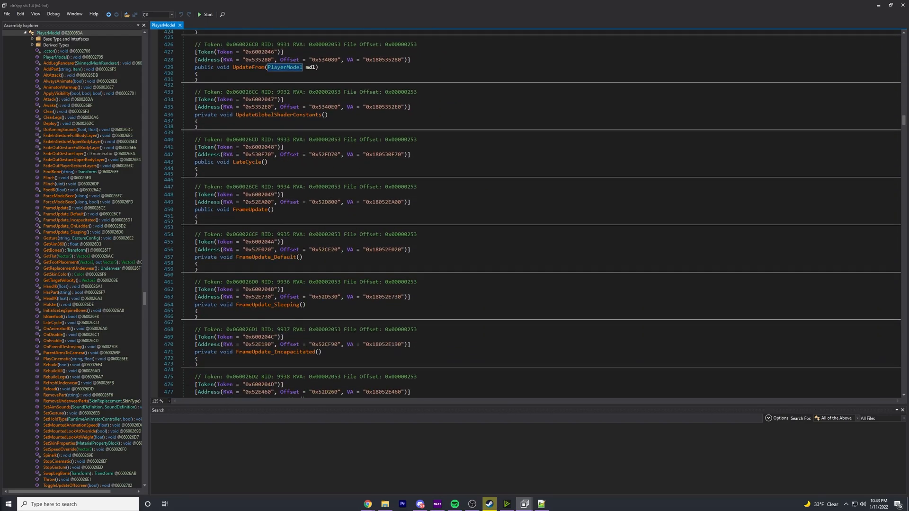
{"action": "scroll", "scroll_direction": "down", "scroll_amount": 3}
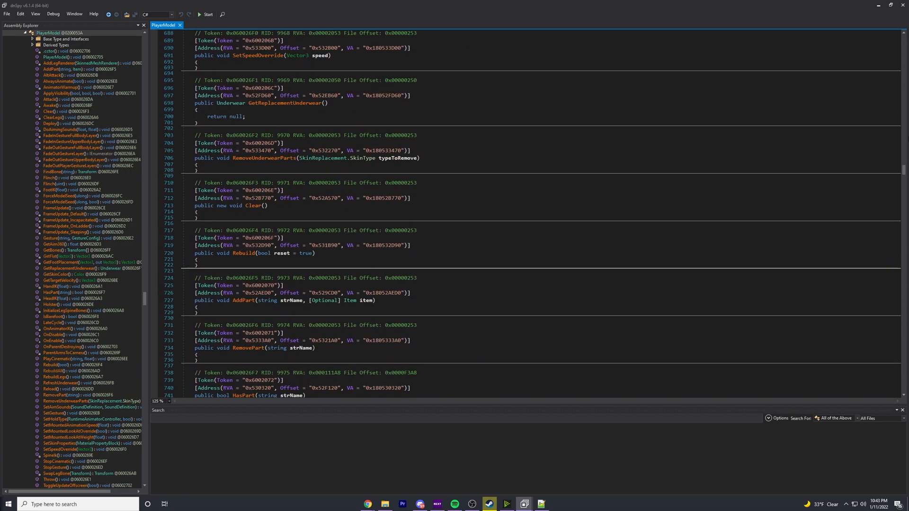
{"action": "scroll", "scroll_direction": "down", "scroll_amount": 3}
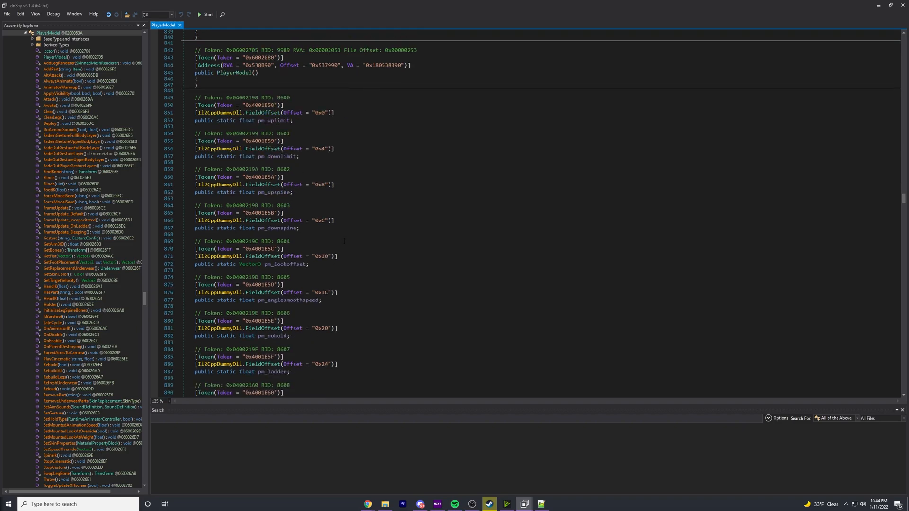
{"action": "scroll", "scroll_direction": "down", "scroll_amount": 3}
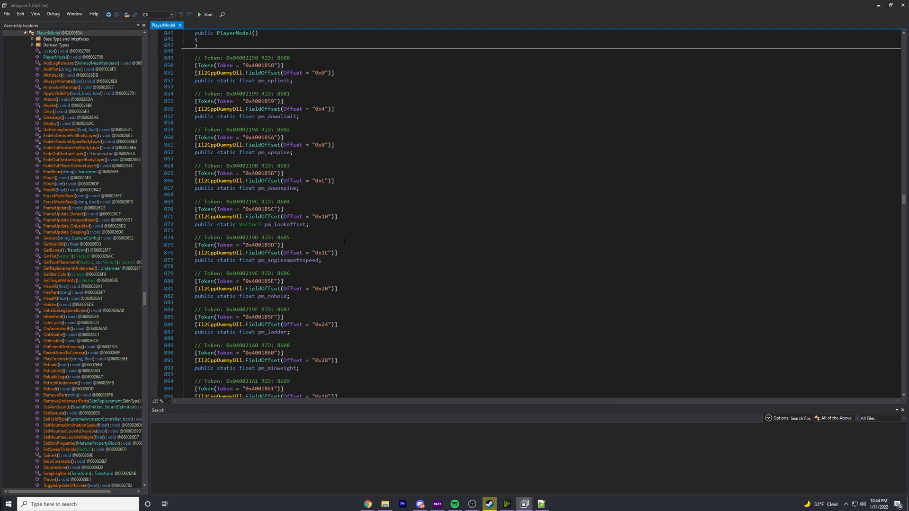
{"action": "scroll", "scroll_direction": "down", "scroll_amount": 3}
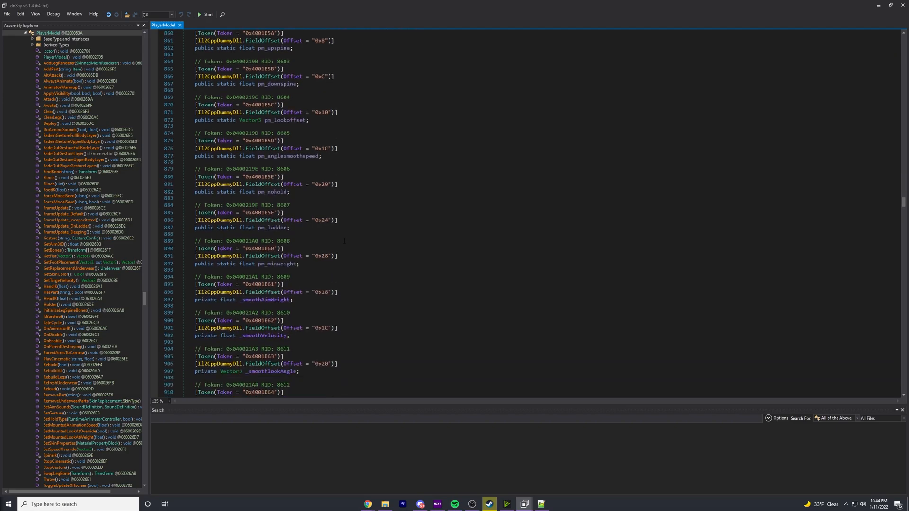
{"action": "scroll", "scroll_direction": "down", "scroll_amount": 3}
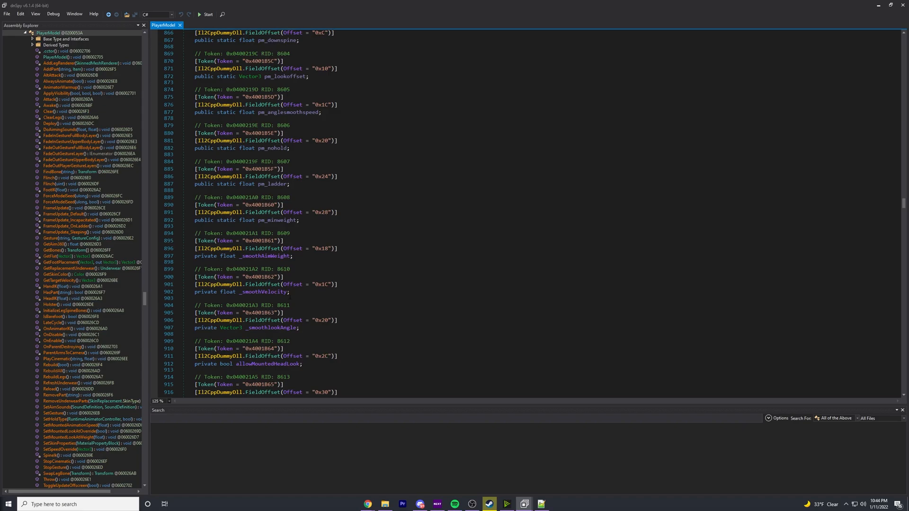
{"action": "scroll", "scroll_direction": "down", "scroll_amount": 3}
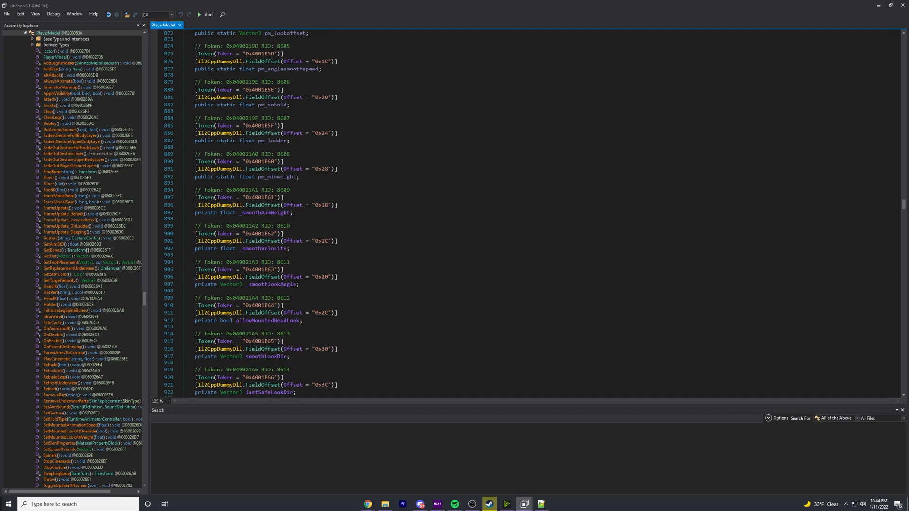
{"action": "mouse_move", "coordinate": [270, 284]}
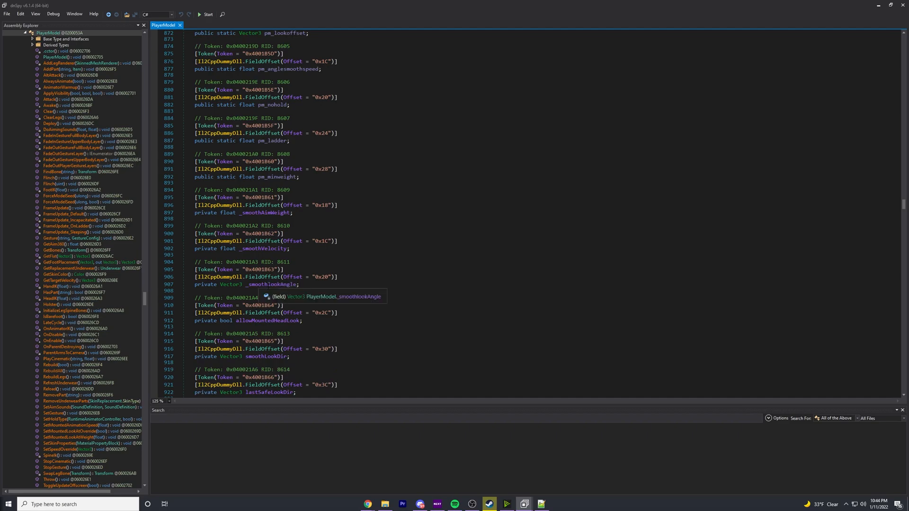
{"action": "scroll", "scroll_direction": "down", "scroll_amount": 3}
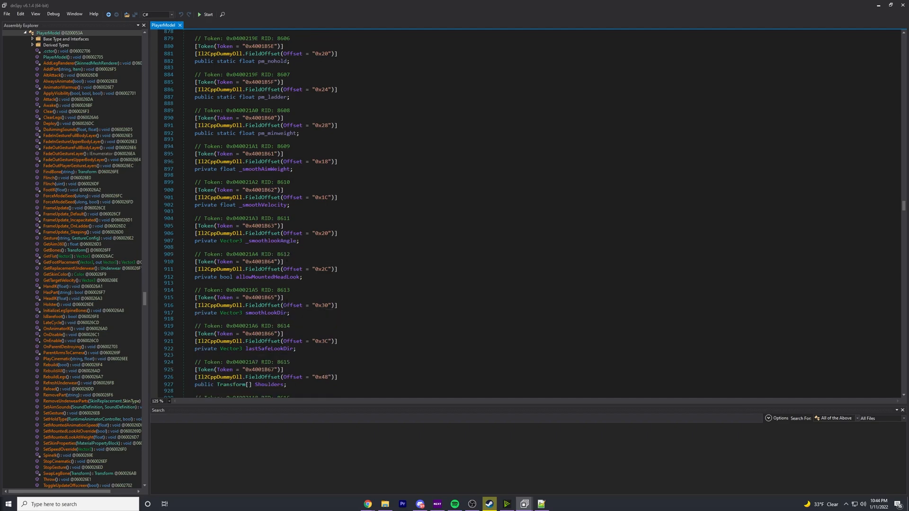
{"action": "scroll", "scroll_direction": "down", "scroll_amount": 3}
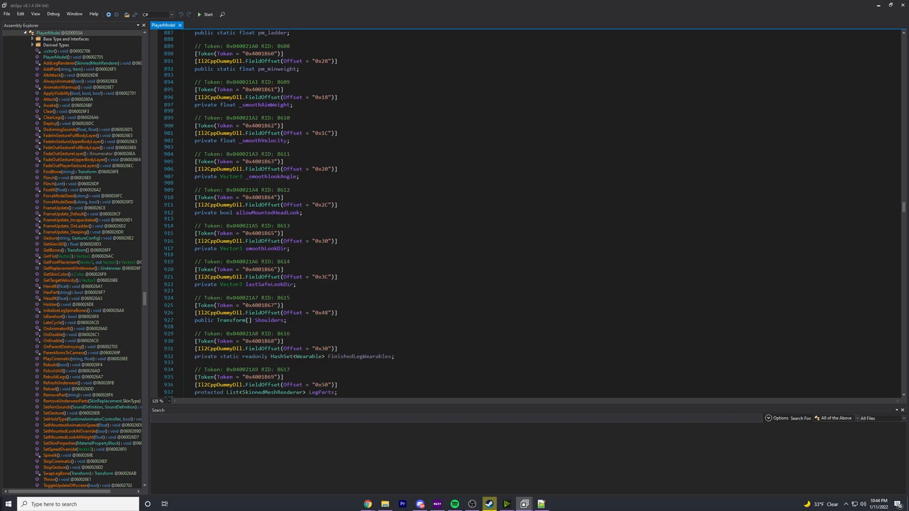
{"action": "scroll", "scroll_direction": "down", "scroll_amount": 3}
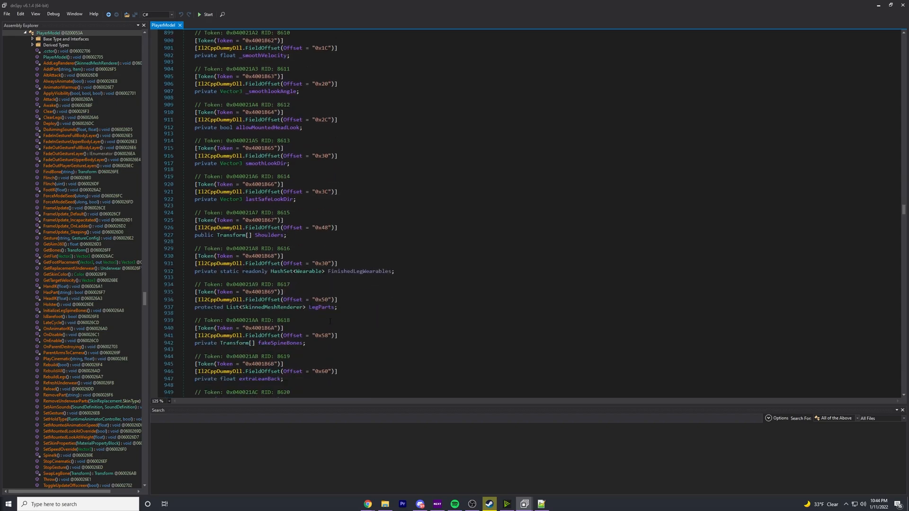
{"action": "scroll", "scroll_direction": "down", "scroll_amount": 3}
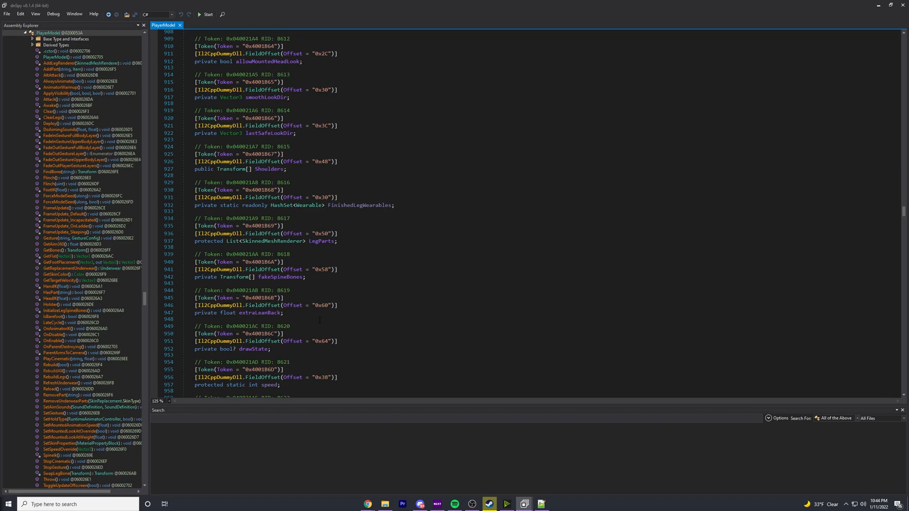
{"action": "scroll", "scroll_direction": "down", "scroll_amount": 3}
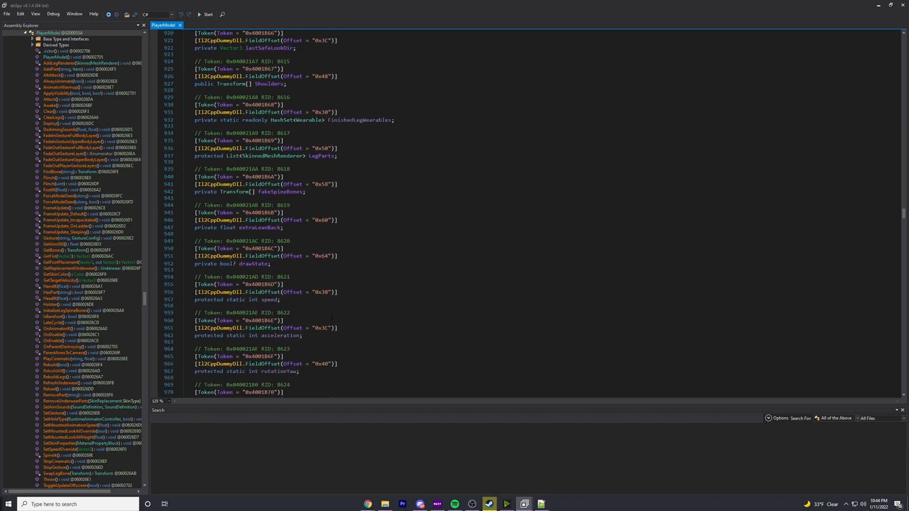
Search the PlayerModel code for 'position' and step to 'internal Vector3 position' at offset 0x208.
{"action": "key", "text": "ctrl+f"}
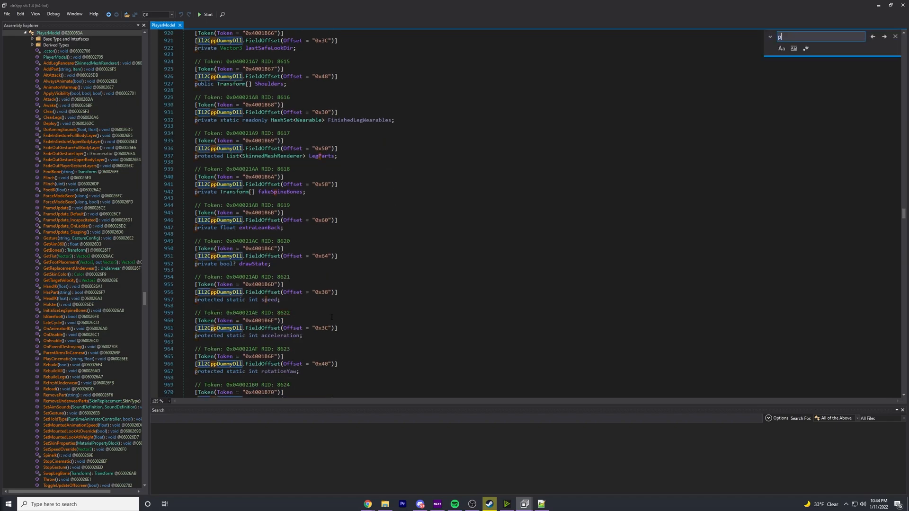
{"action": "type", "text": "position"}
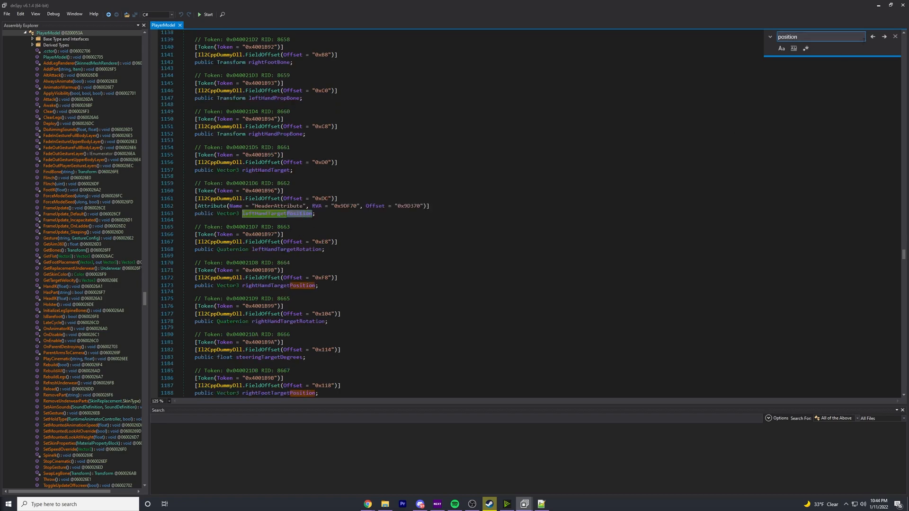
{"action": "left_click", "coordinate": [883, 37]}
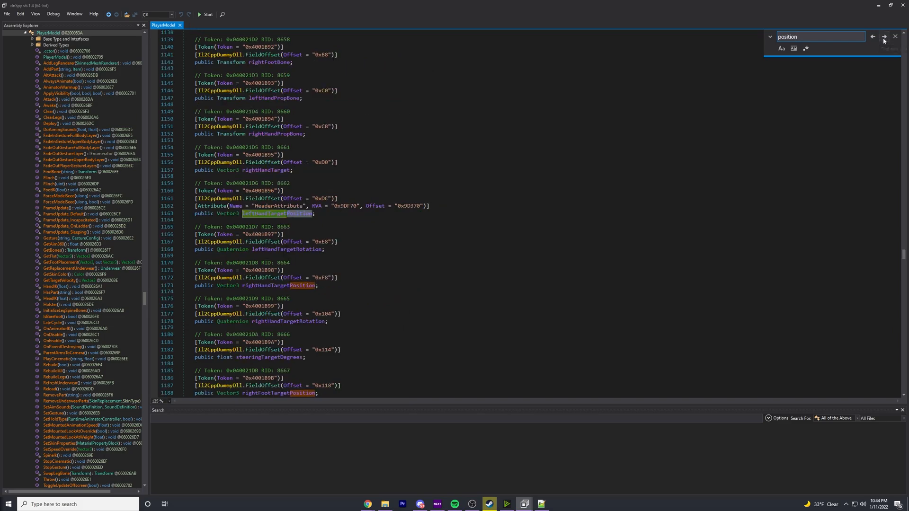
{"action": "left_click", "coordinate": [883, 37]}
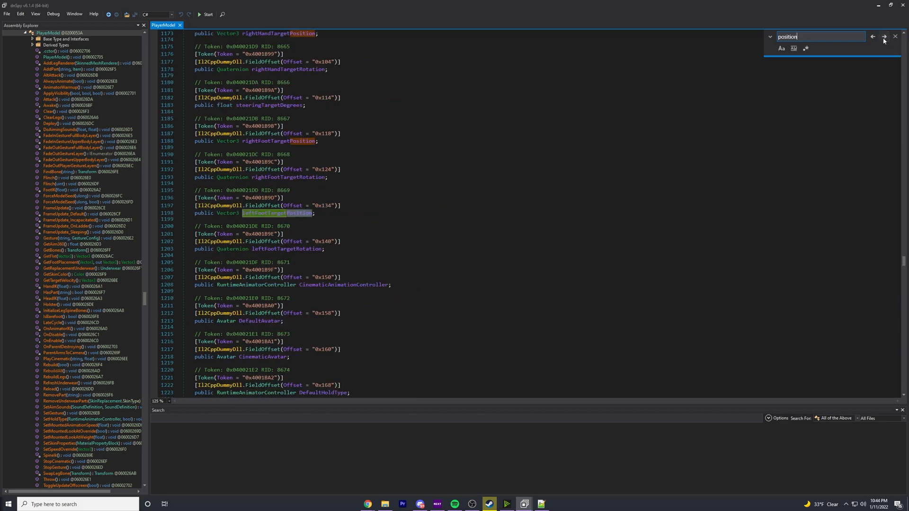
{"action": "left_click", "coordinate": [884, 37]}
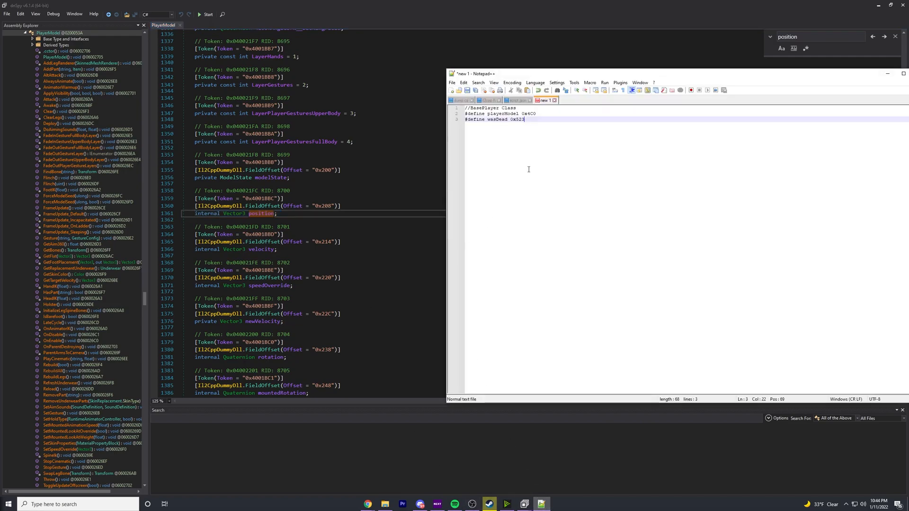
Add a '//PlayerModel Class' comment line below the BasePlayer defines.
{"action": "type", "text": "//"}
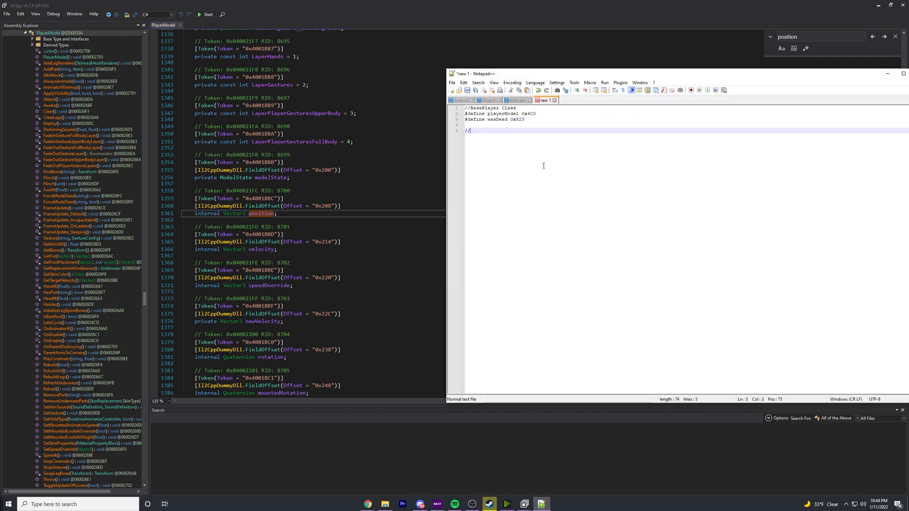
{"action": "type", "text": "PlayerModel Class"}
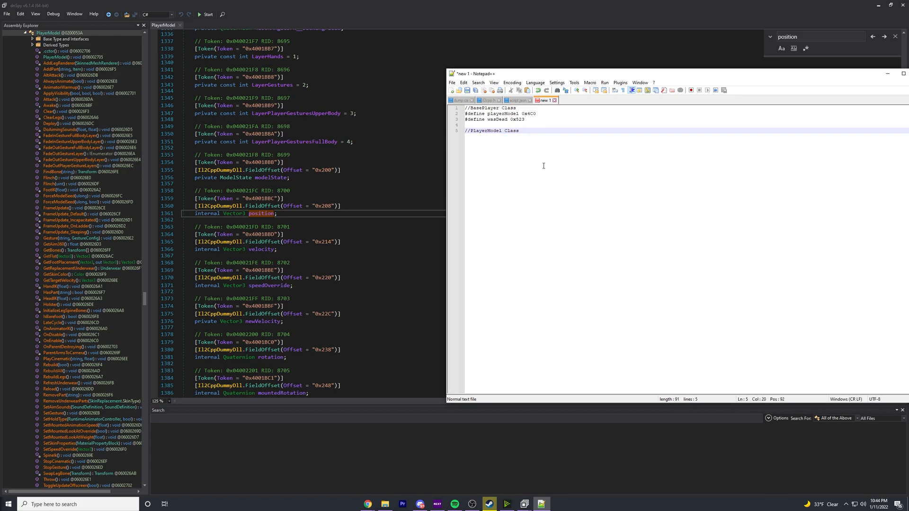
{"action": "key", "text": "enter"}
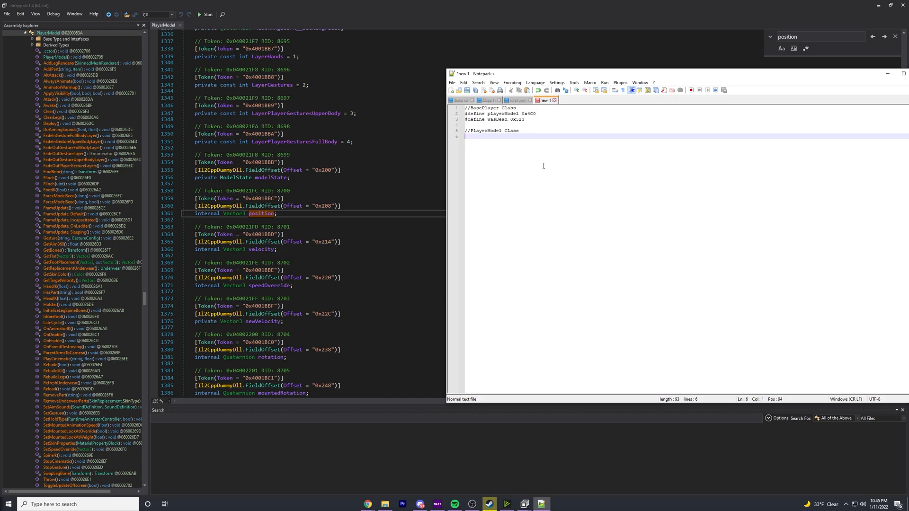
Write '#define position 0x208' under the PlayerModel comment.
{"action": "type", "text": "#define"}
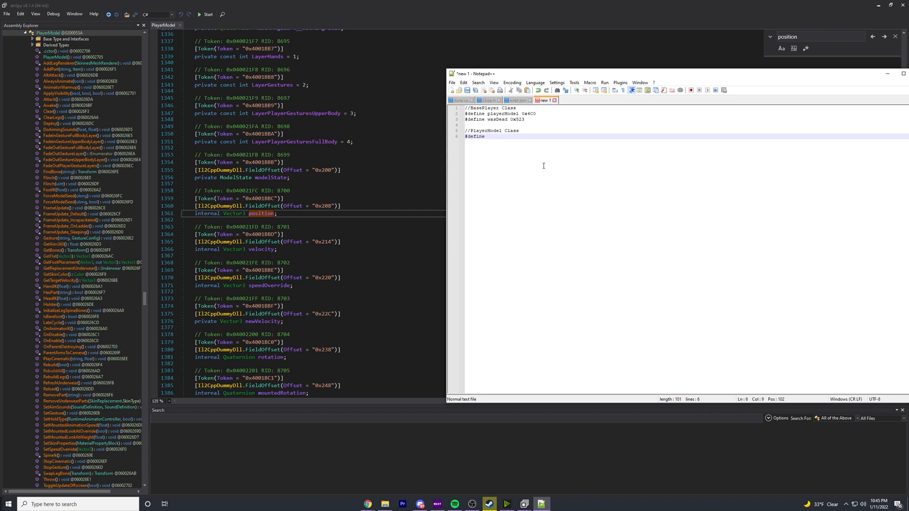
{"action": "type", "text": "p"}
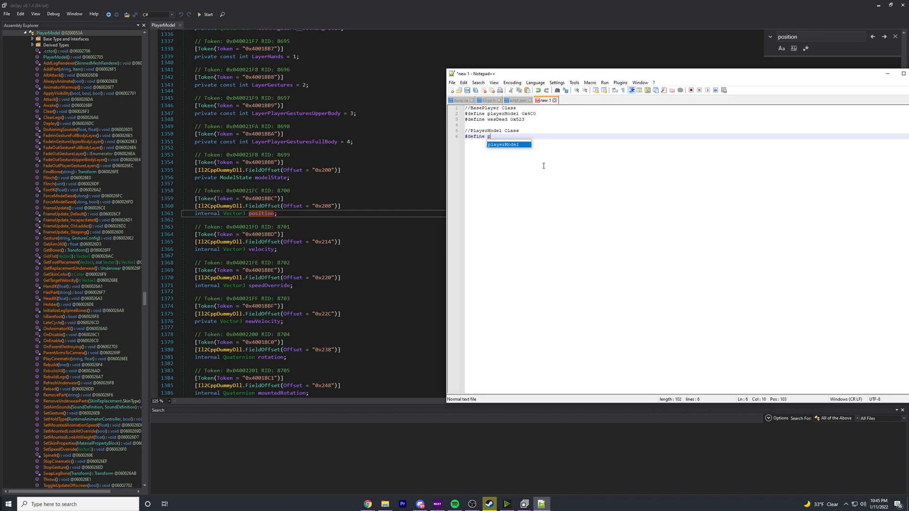
{"action": "type", "text": "osition"}
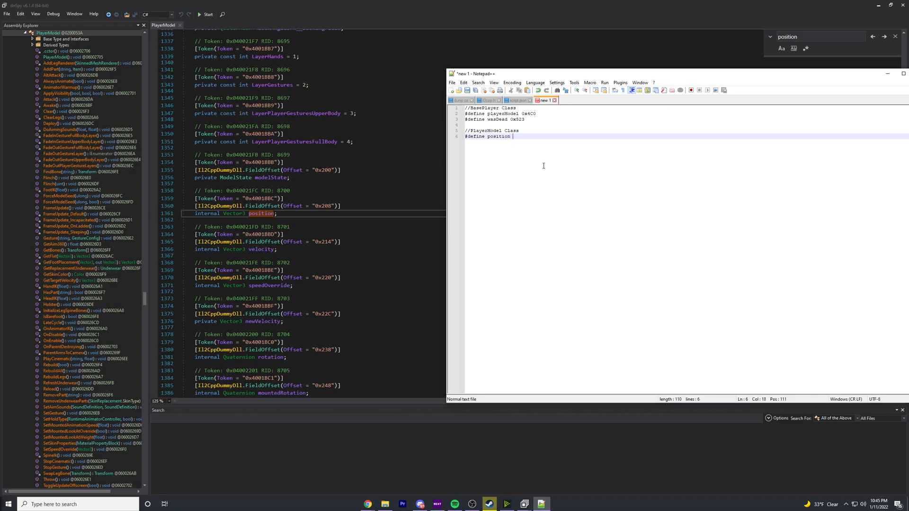
{"action": "type", "text": "0"}
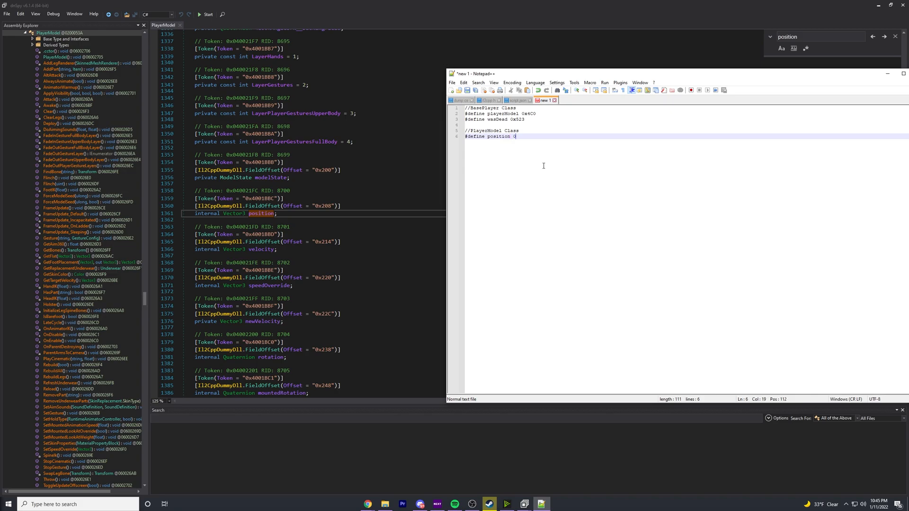
{"action": "type", "text": "x208"}
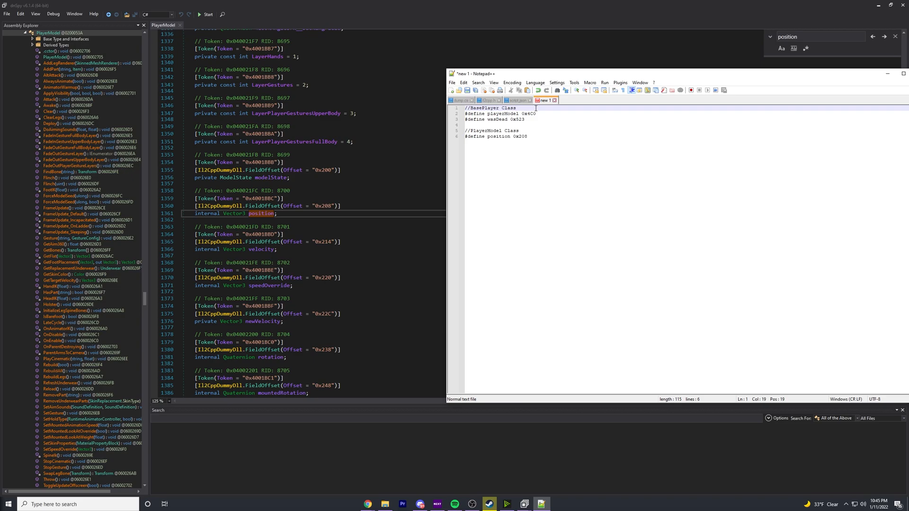
{"action": "mouse_move", "coordinate": [539, 111]}
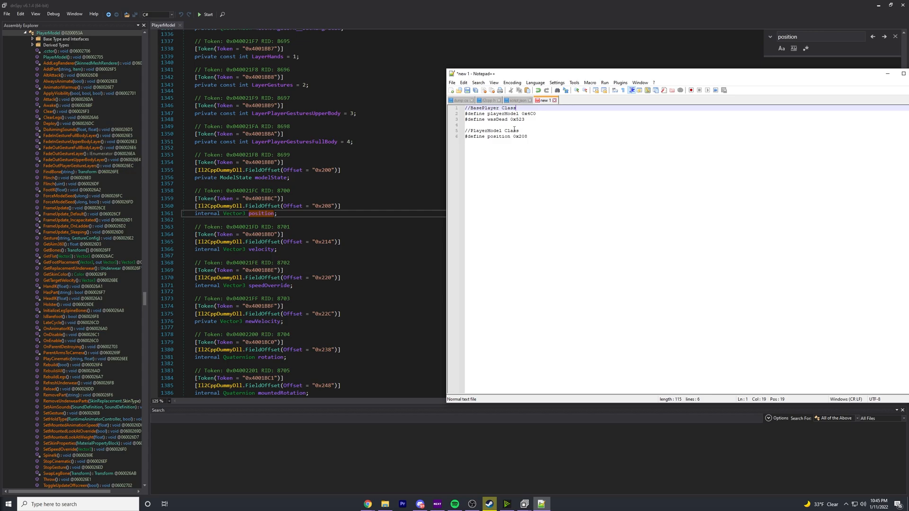
Annotate the position define with '//Returns Vector3'.
{"action": "triple_click", "coordinate": [496, 114]}
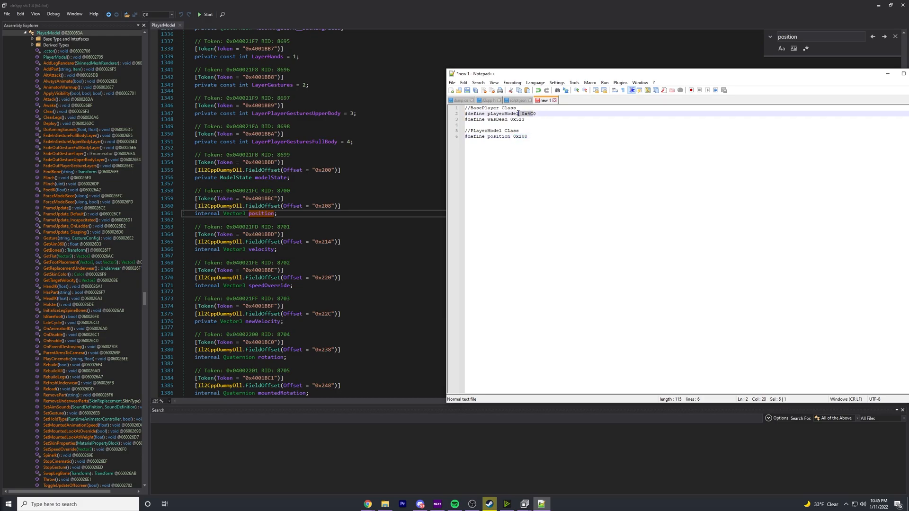
{"action": "triple_click", "coordinate": [499, 113]}
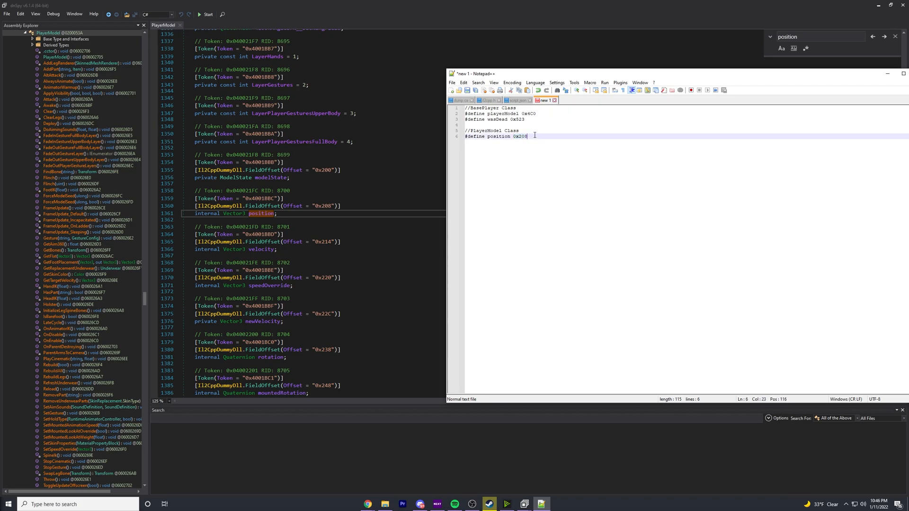
{"action": "type", "text": "//Returns a"}
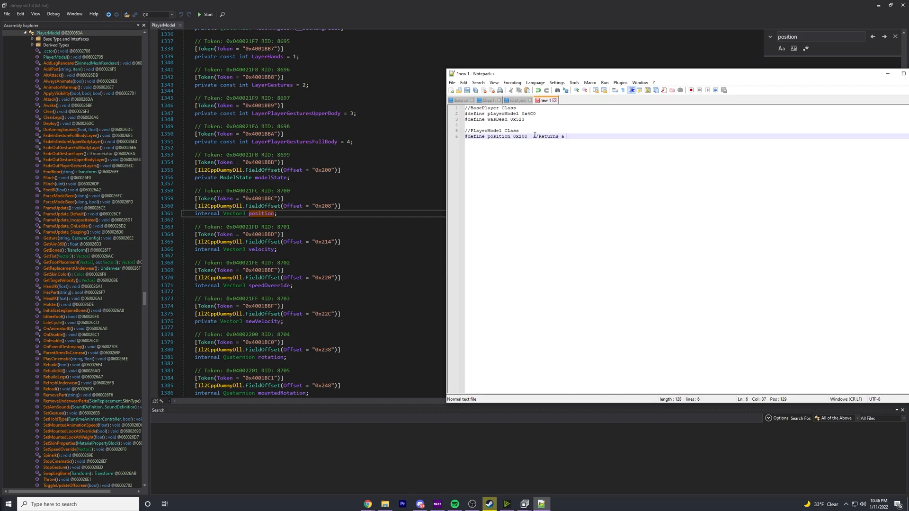
{"action": "type", "text": "Vec"}
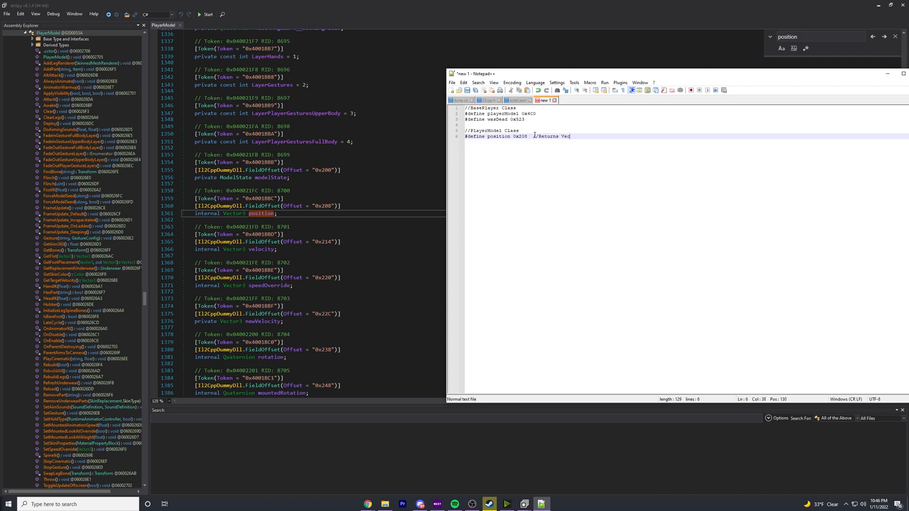
{"action": "type", "text": "tor3"}
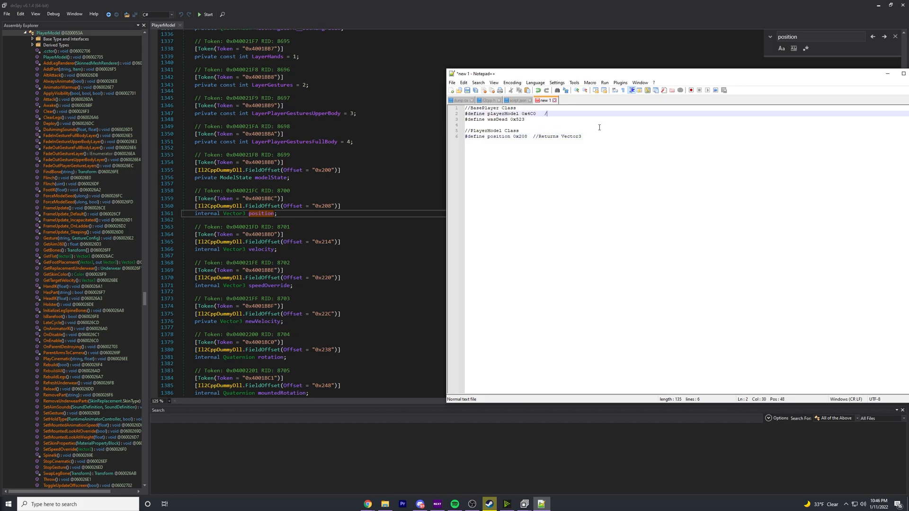
Annotate the playerModel define with '//Read -> DWORD64 Returns PlayerModel' and start a new line after position.
{"action": "type", "text": "/U"}
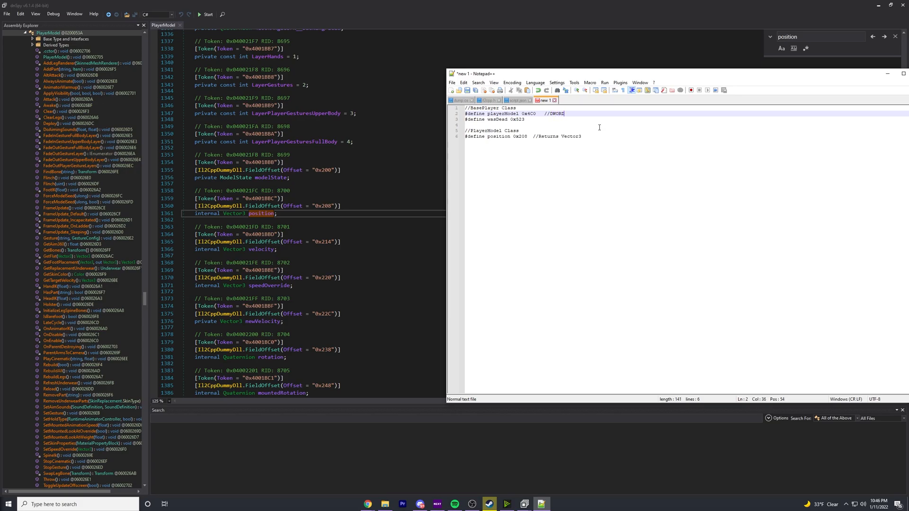
{"action": "type", "text": "64    Returns Pla"}
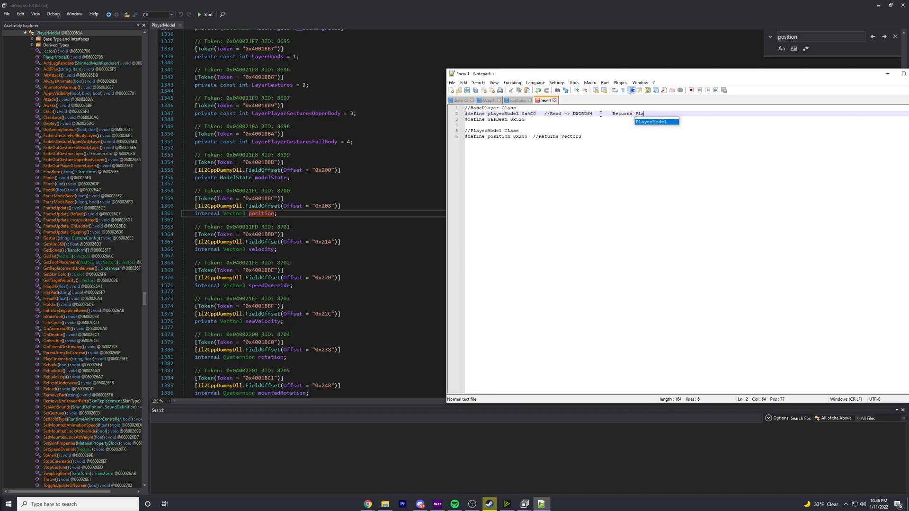
{"action": "key", "text": "Tab"}
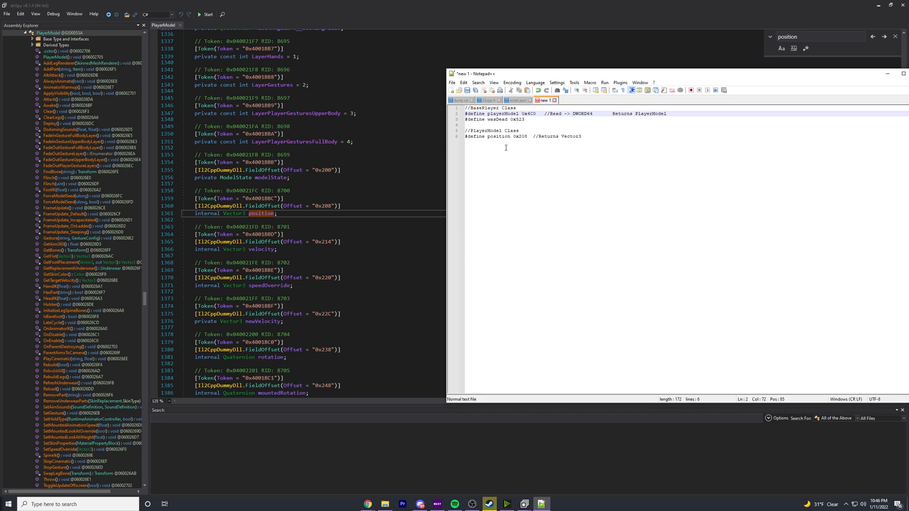
{"action": "double_click", "coordinate": [547, 136]}
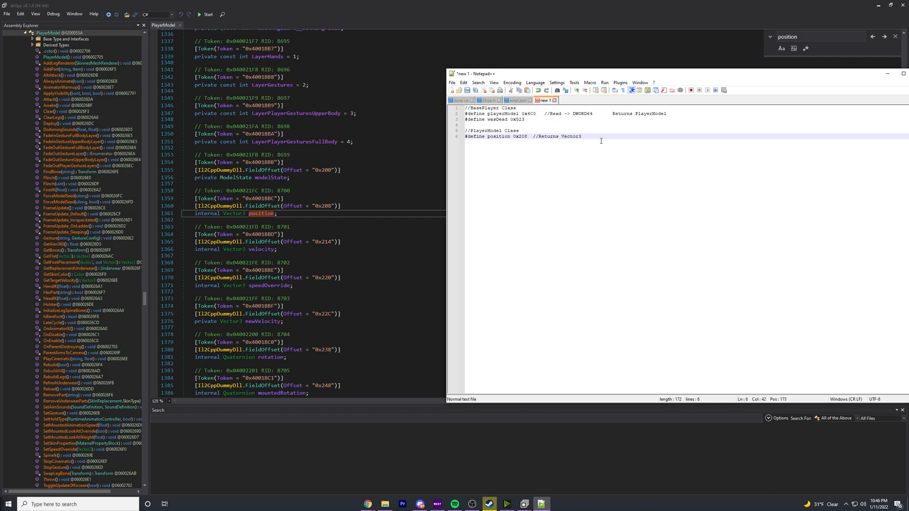
{"action": "key", "text": "Enter"}
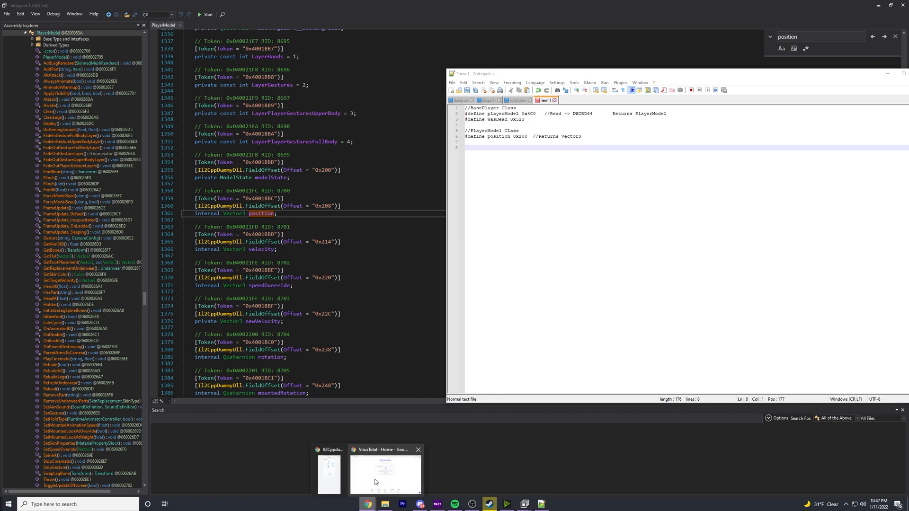
Restore the Chrome window and open a new tab.
{"action": "left_click", "coordinate": [385, 475]}
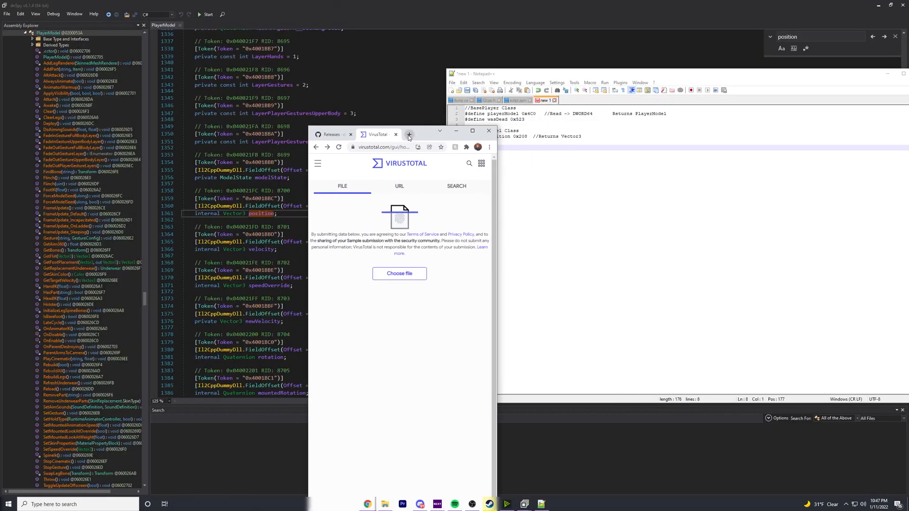
{"action": "left_click", "coordinate": [409, 134]}
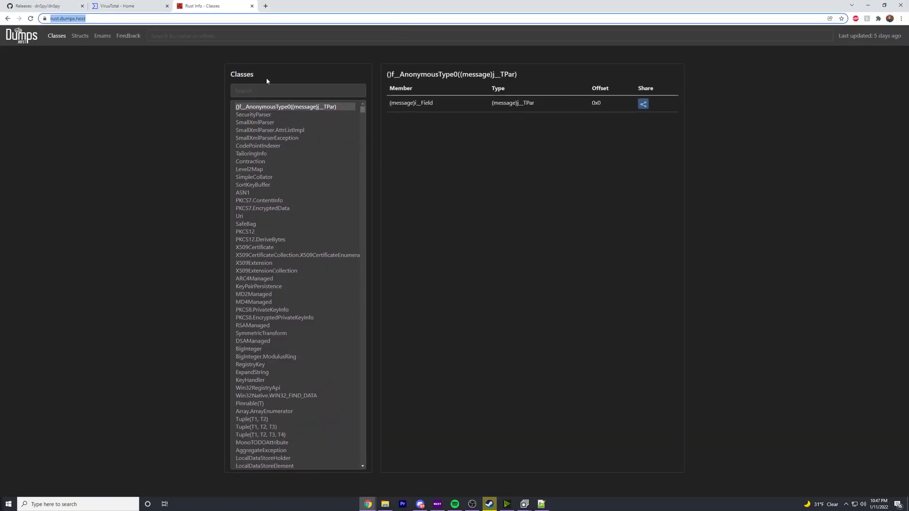
Find BasePlayer via the Classes search and browse its member offsets like playerModel 0x4c0, eyes and inventory.
{"action": "type", "text": "baseplay"}
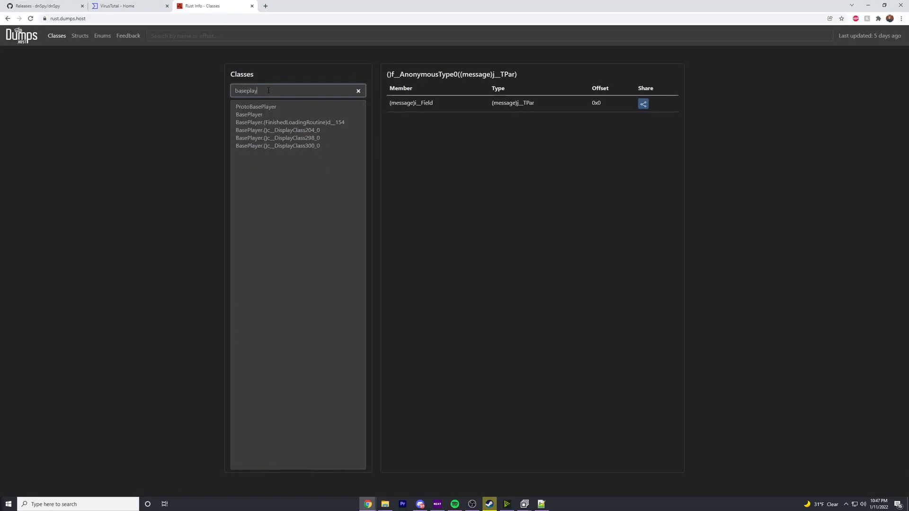
{"action": "left_click", "coordinate": [249, 115]}
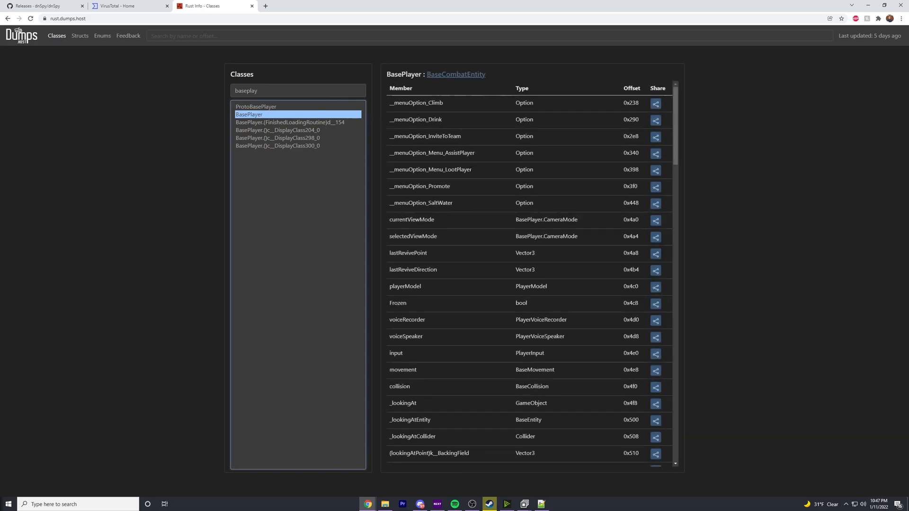
{"action": "scroll", "scroll_direction": "down", "scroll_amount": 3}
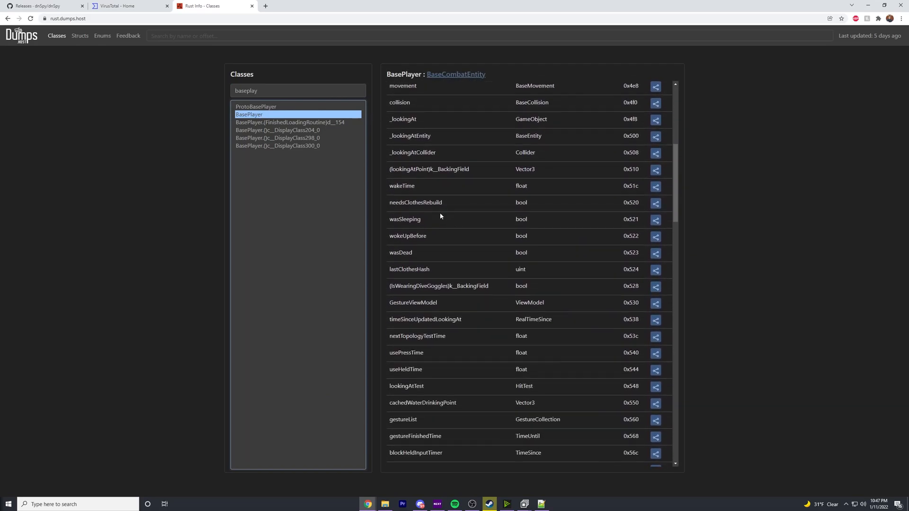
{"action": "scroll", "scroll_direction": "down", "scroll_amount": 3}
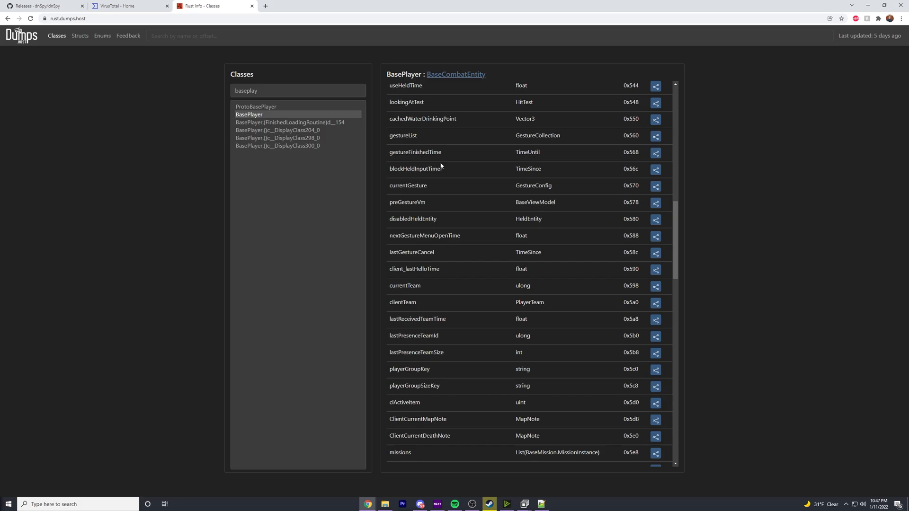
{"action": "scroll", "scroll_direction": "down", "scroll_amount": 3}
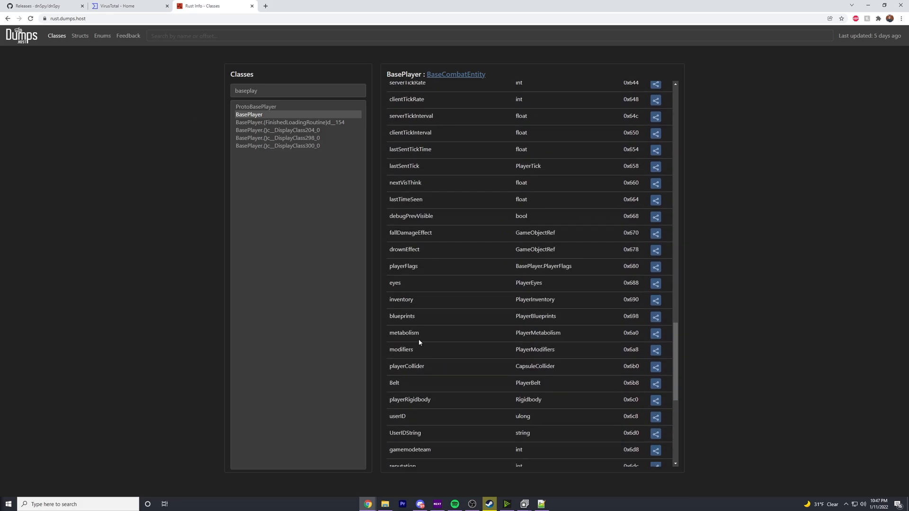
{"action": "scroll", "scroll_direction": "down", "scroll_amount": 3}
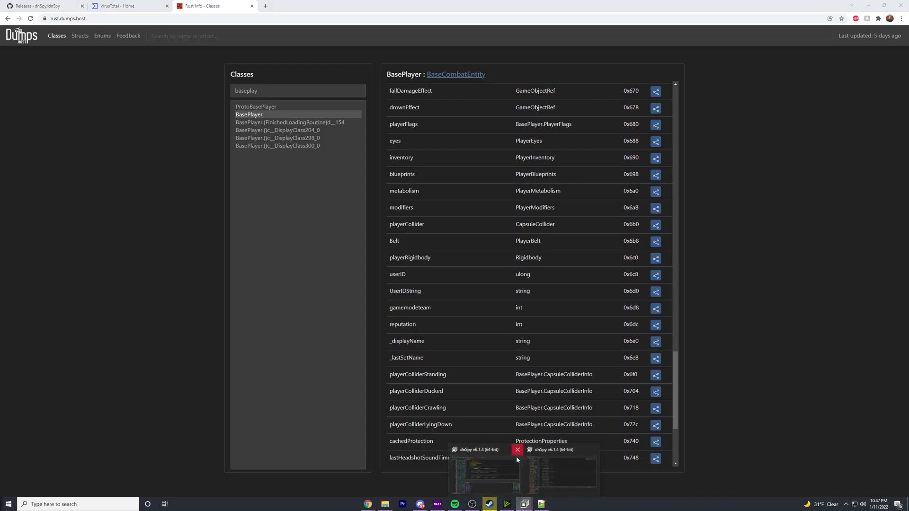